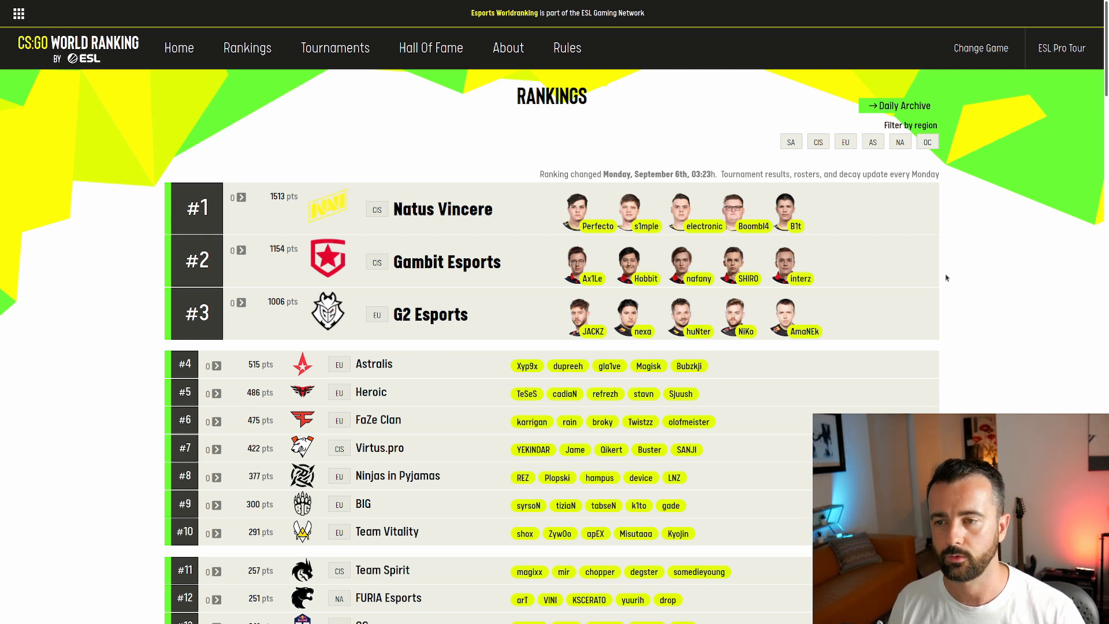
{"action": "mouse_move", "coordinate": [951, 279]}
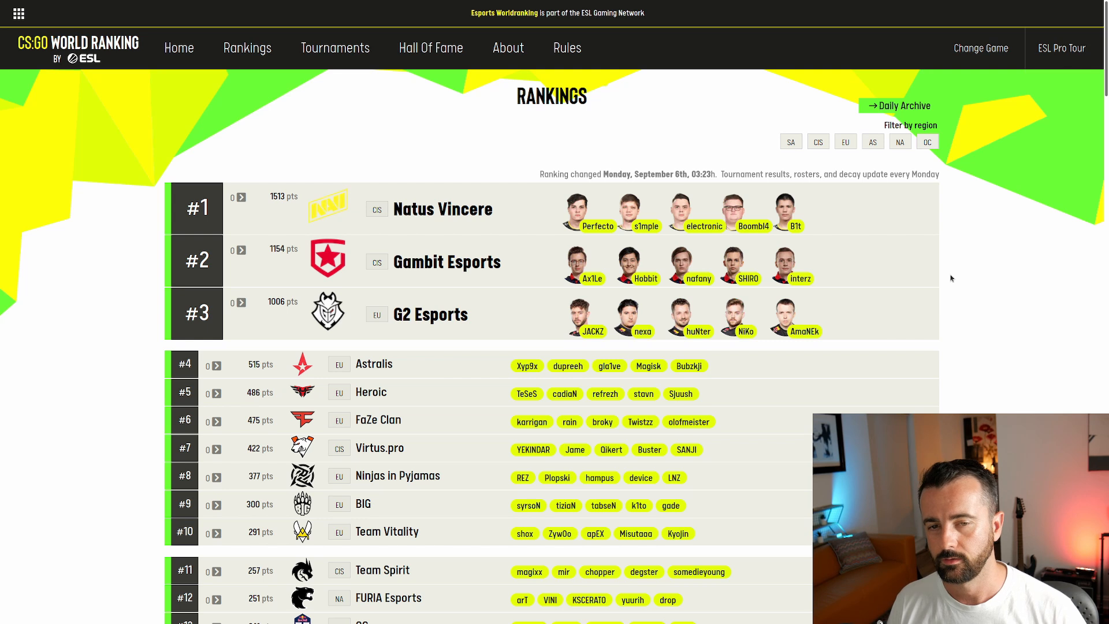
Step: View the page source, then inspect the Natus Vincere team-name anchor element via the context menu
{"action": "key", "text": "ctrl+u"}
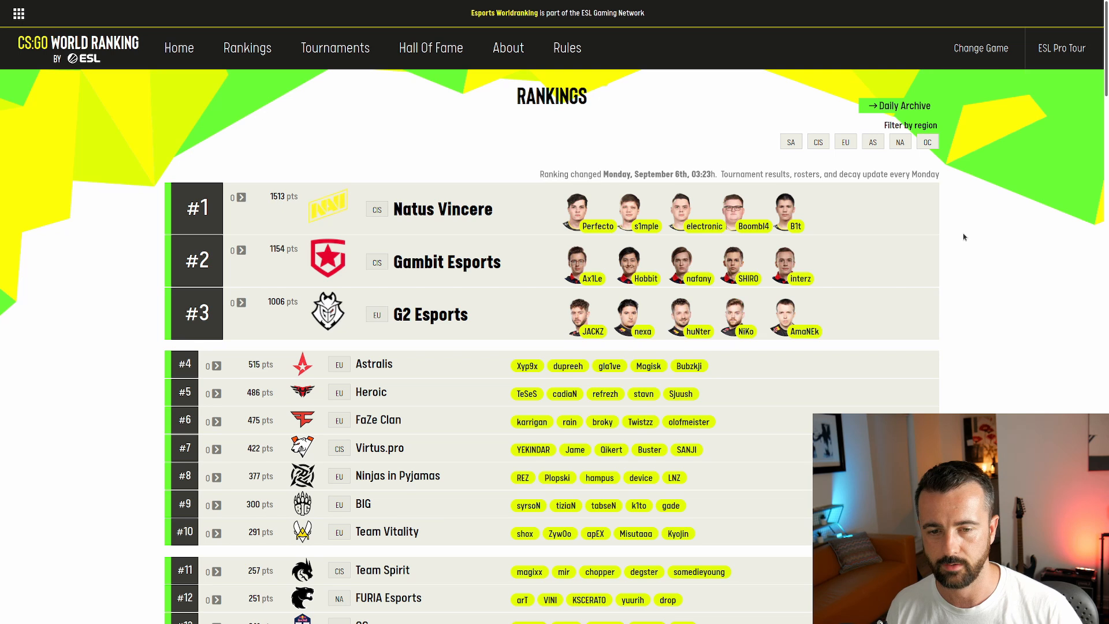
{"action": "right_click", "coordinate": [964, 237]}
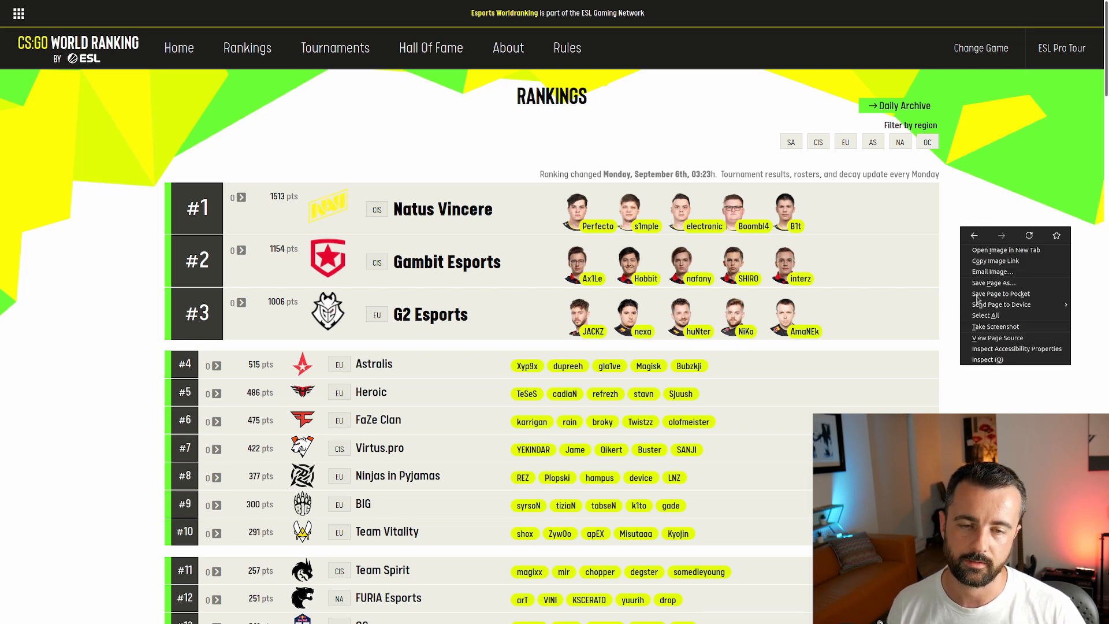
{"action": "left_click", "coordinate": [989, 358]}
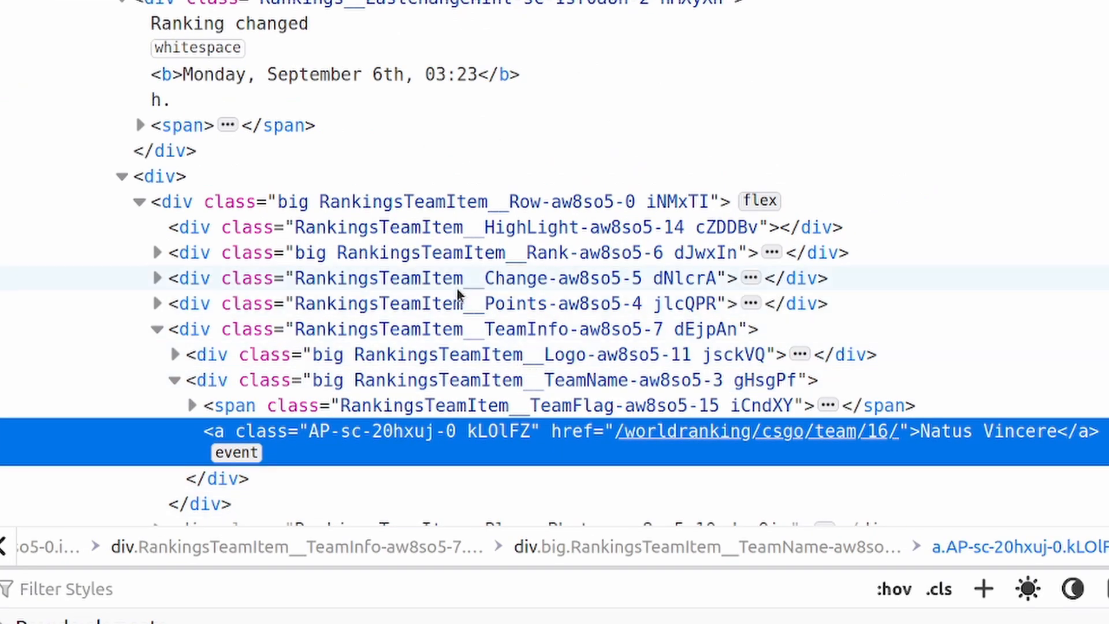
{"action": "mouse_move", "coordinate": [594, 310]}
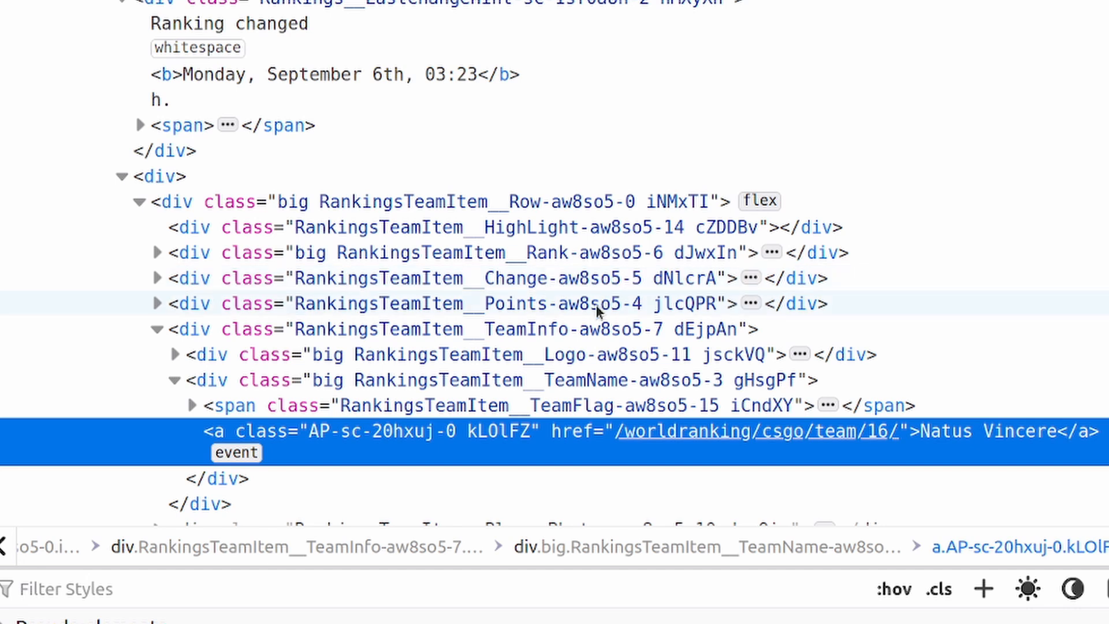
{"action": "mouse_move", "coordinate": [644, 297]}
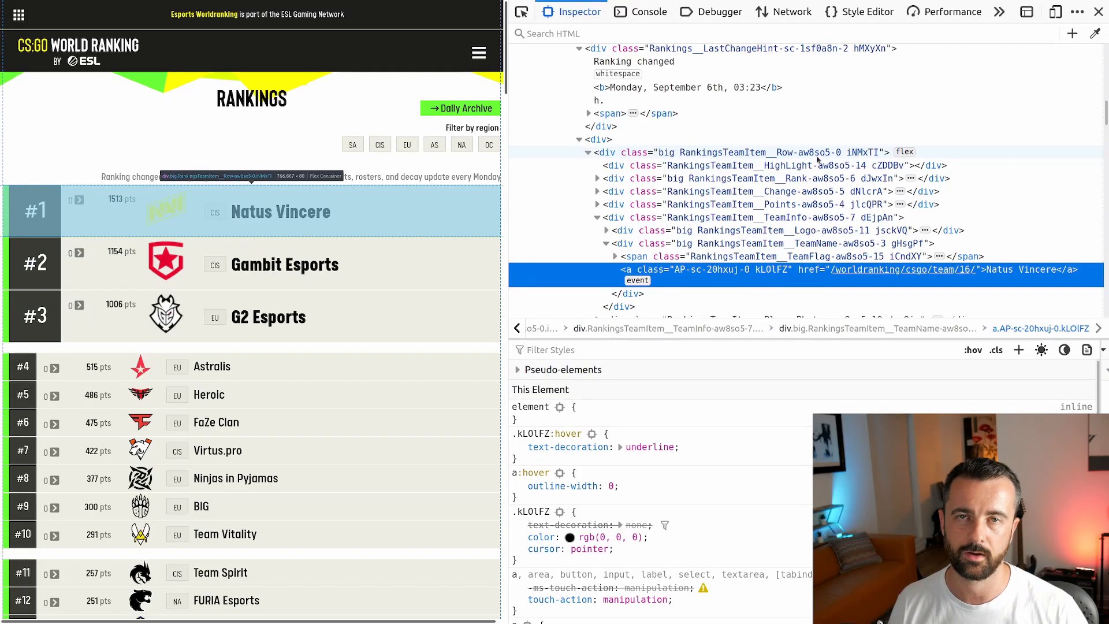
{"action": "mouse_move", "coordinate": [810, 158]}
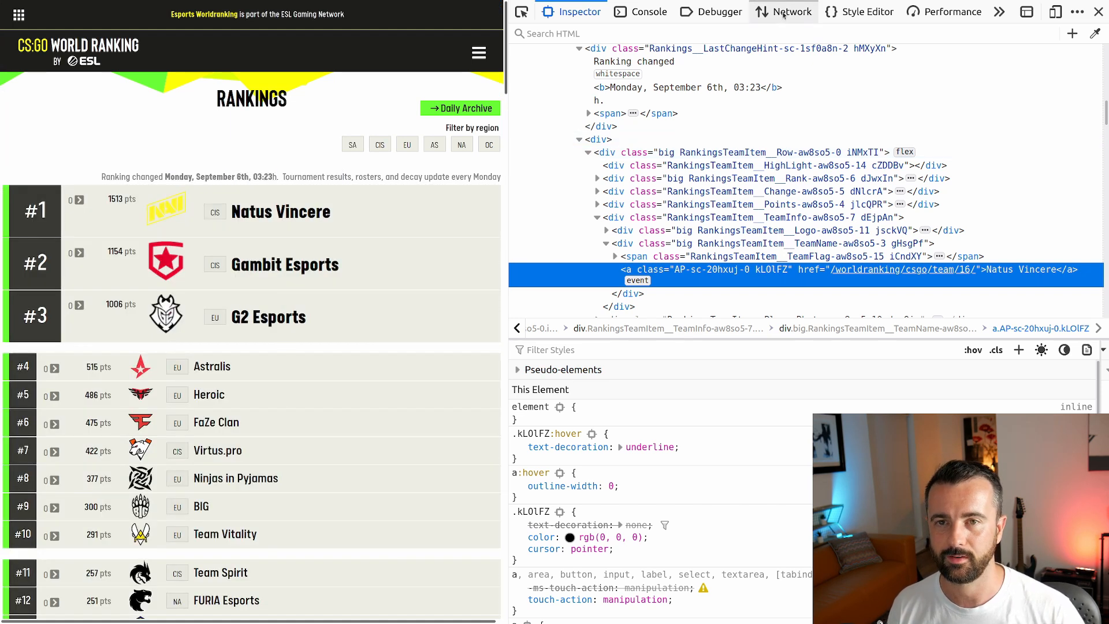
Step: Show the Network panel filtered to XHR requests, listing the graphql and ranking JSON calls
{"action": "left_click", "coordinate": [792, 12]}
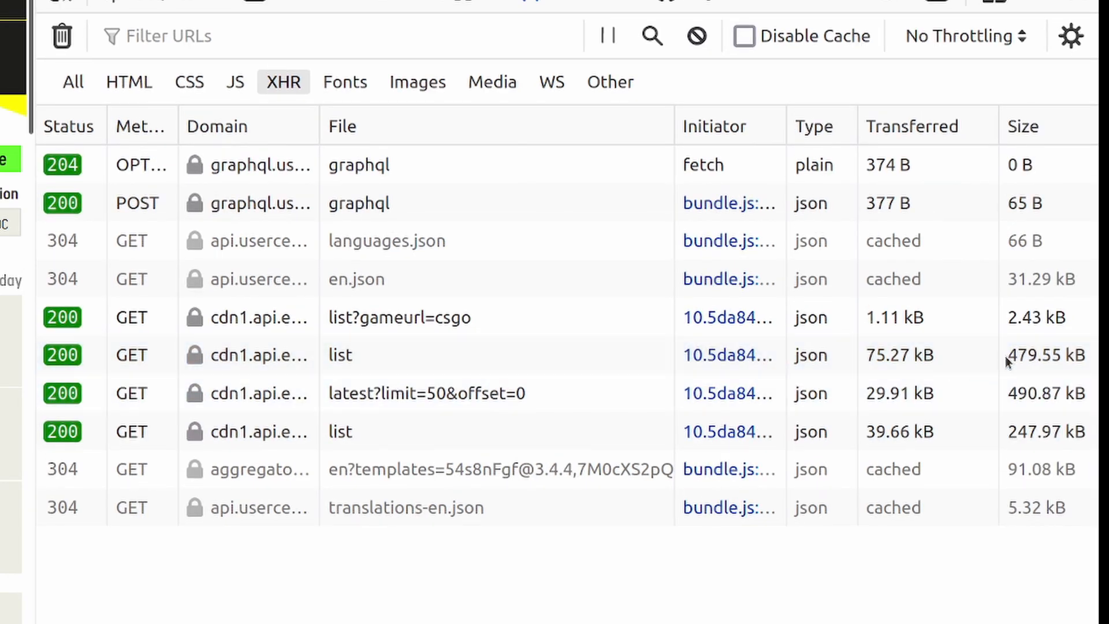
{"action": "left_click", "coordinate": [424, 393]}
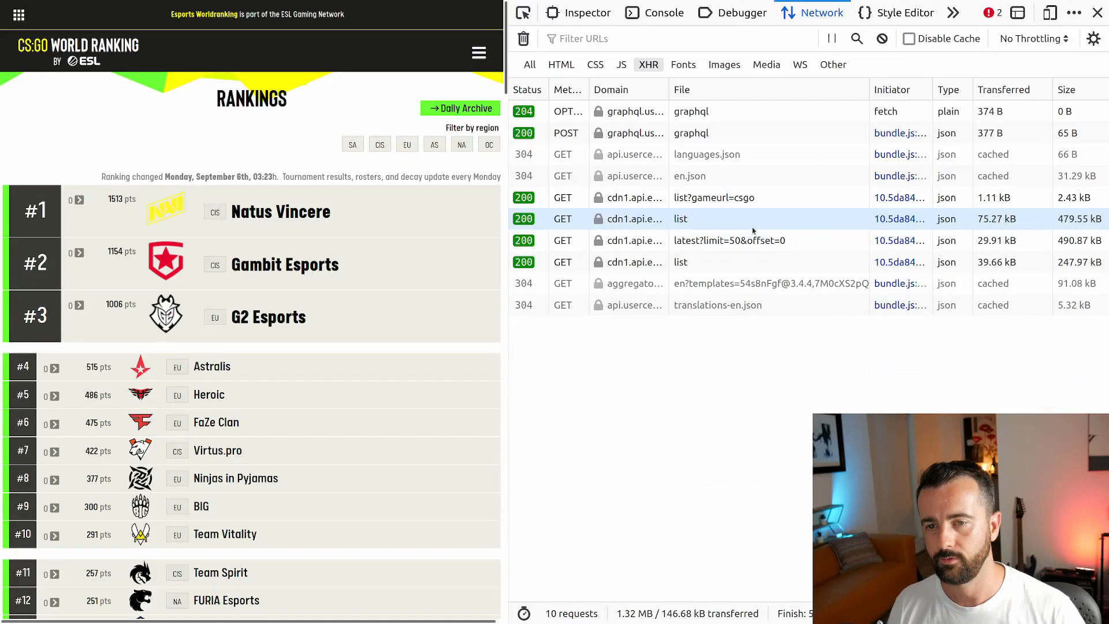
Step: Display the team/list request's Response JSON and browse its 321 team objects with id, name and country
{"action": "left_click", "coordinate": [680, 218]}
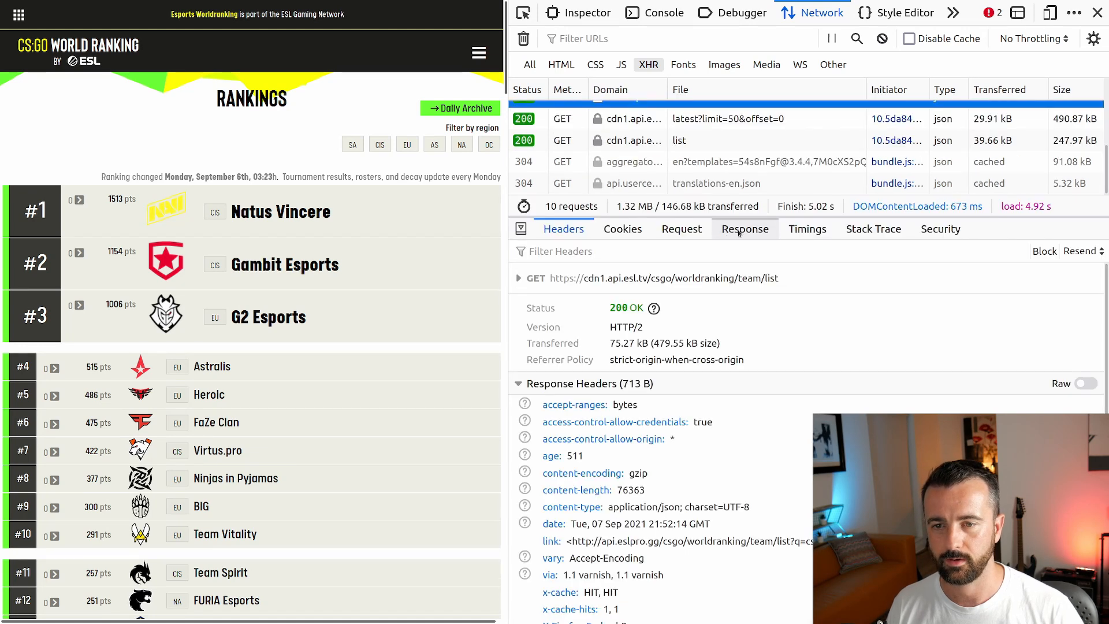
{"action": "left_click", "coordinate": [744, 229]}
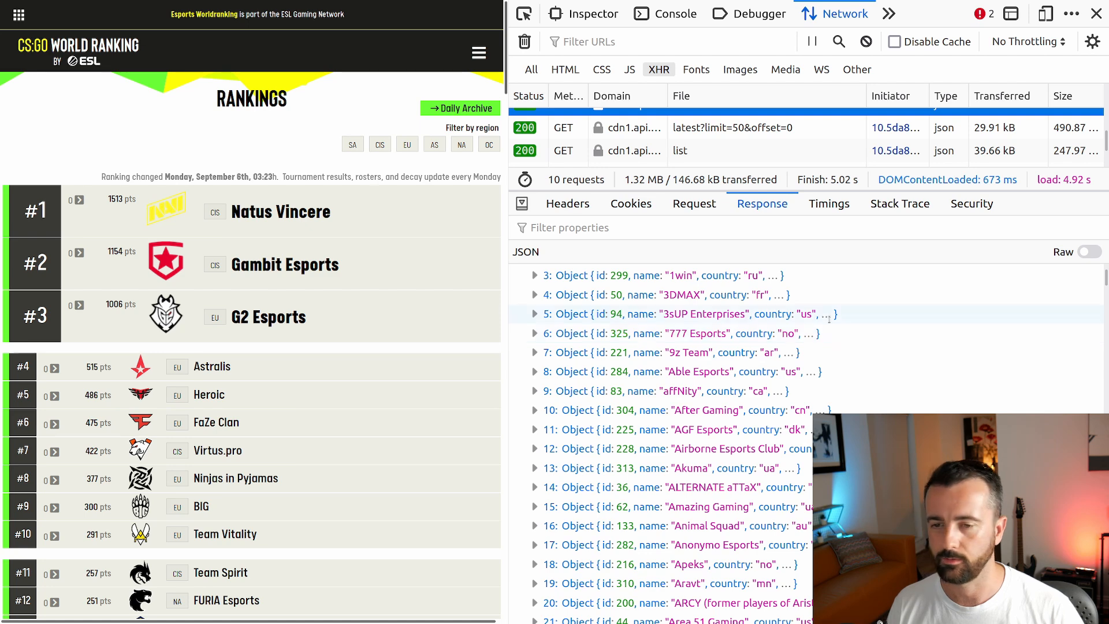
{"action": "scroll", "scroll_direction": "down", "scroll_amount": 3}
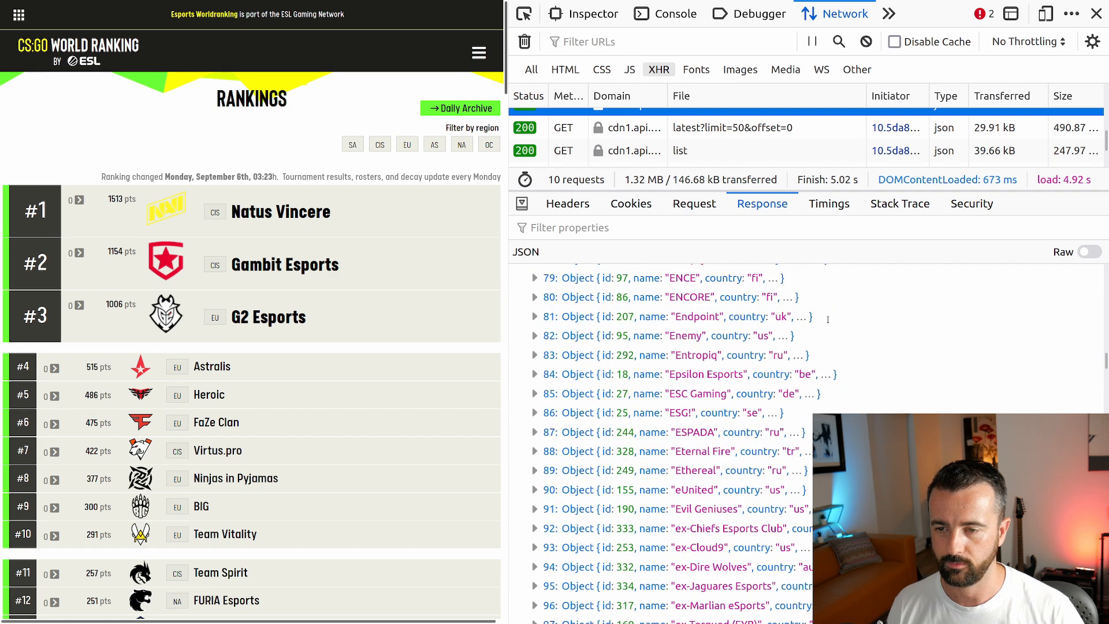
{"action": "scroll", "scroll_direction": "down", "scroll_amount": 3}
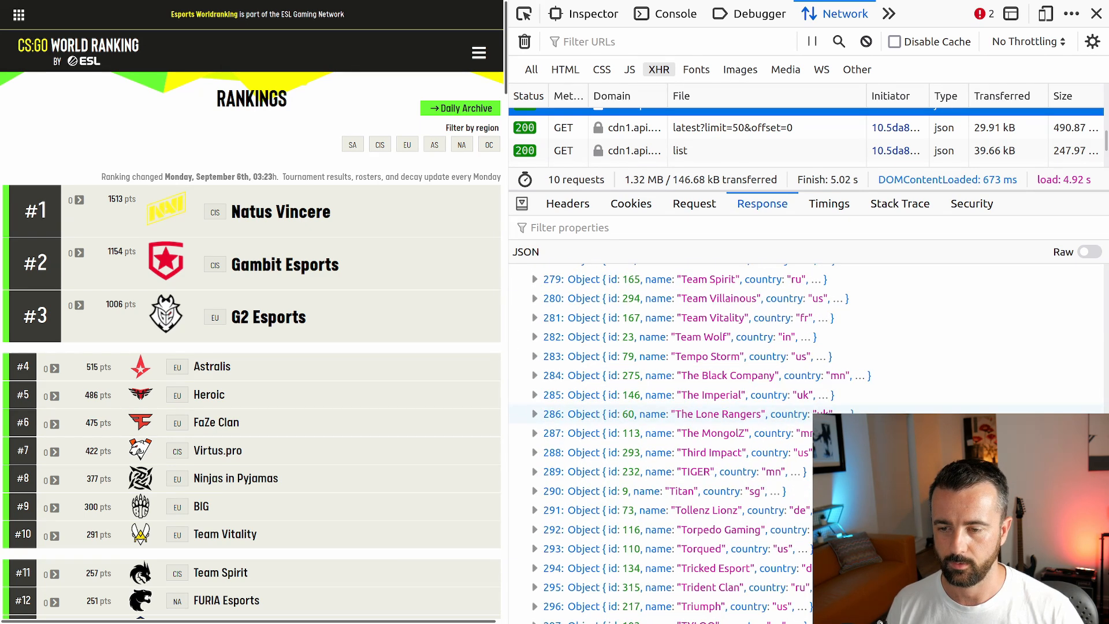
{"action": "scroll", "scroll_direction": "down", "scroll_amount": 3}
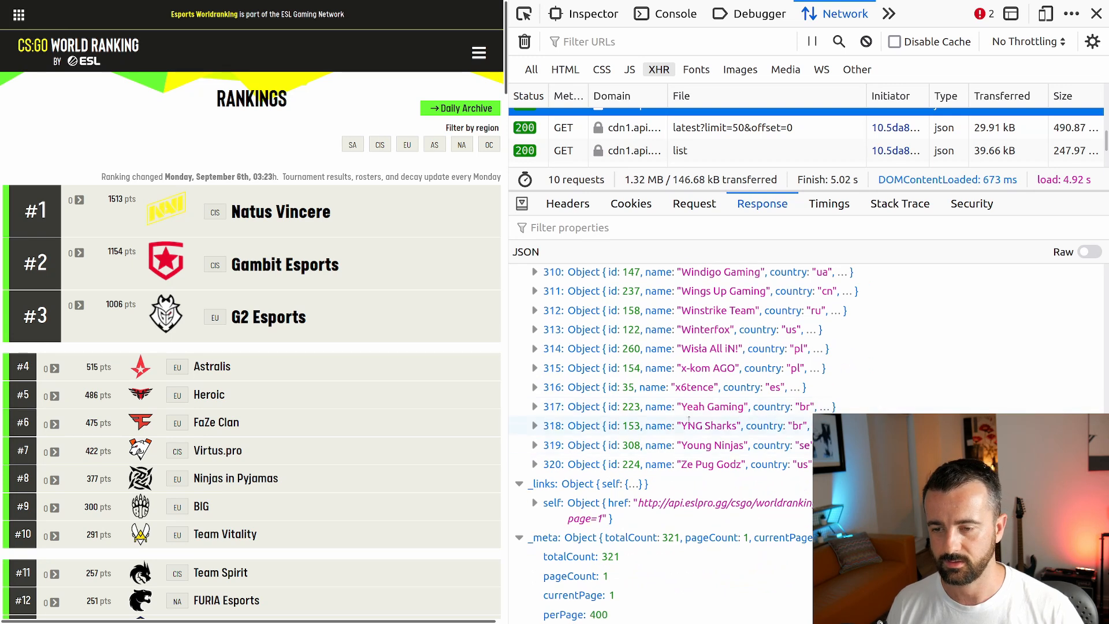
{"action": "mouse_move", "coordinate": [625, 458]}
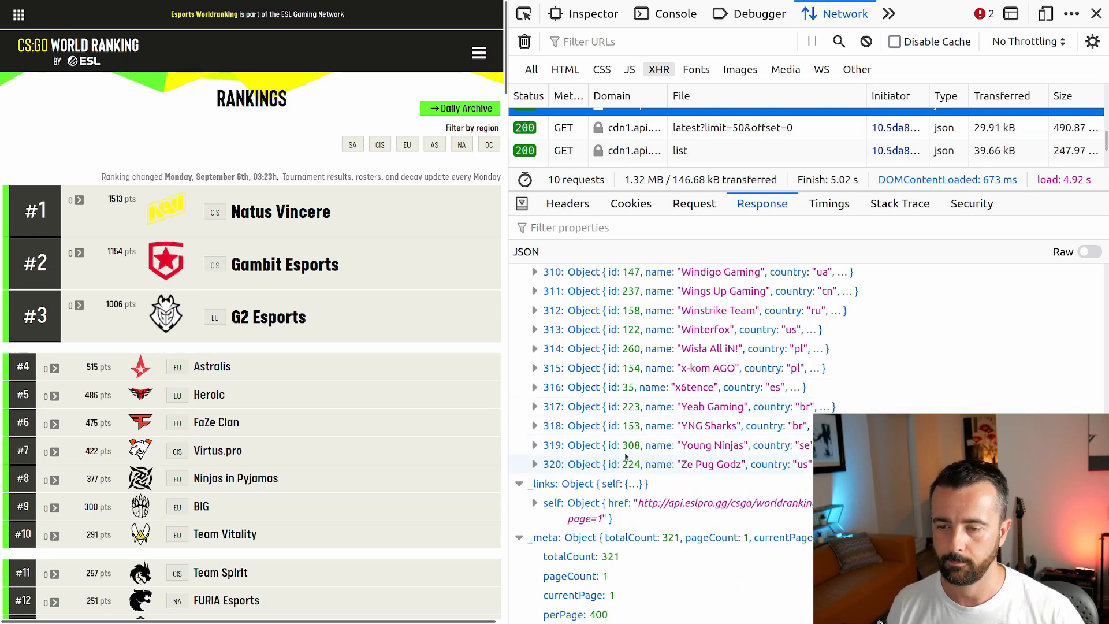
{"action": "scroll", "scroll_direction": "down", "scroll_amount": 3}
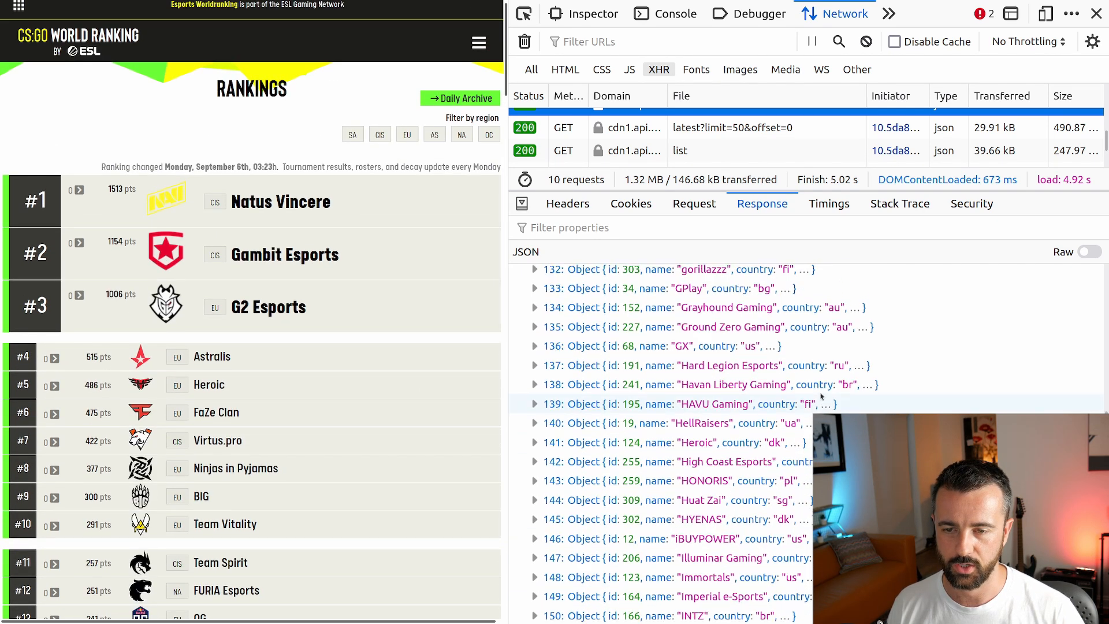
{"action": "scroll", "scroll_direction": "down", "scroll_amount": 3}
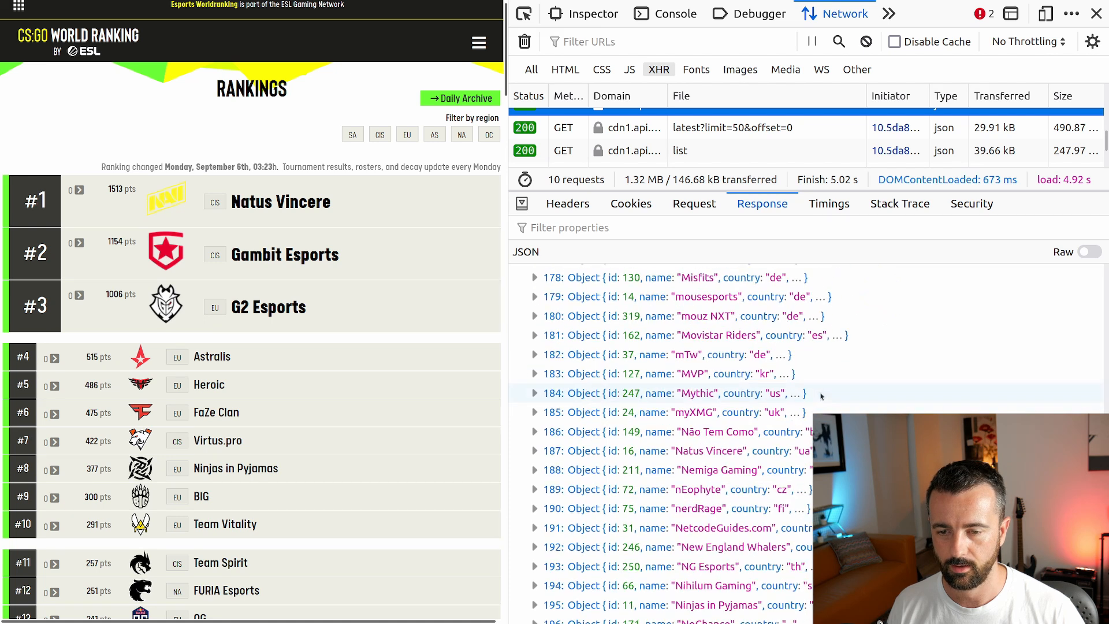
{"action": "scroll", "scroll_direction": "down", "scroll_amount": 3}
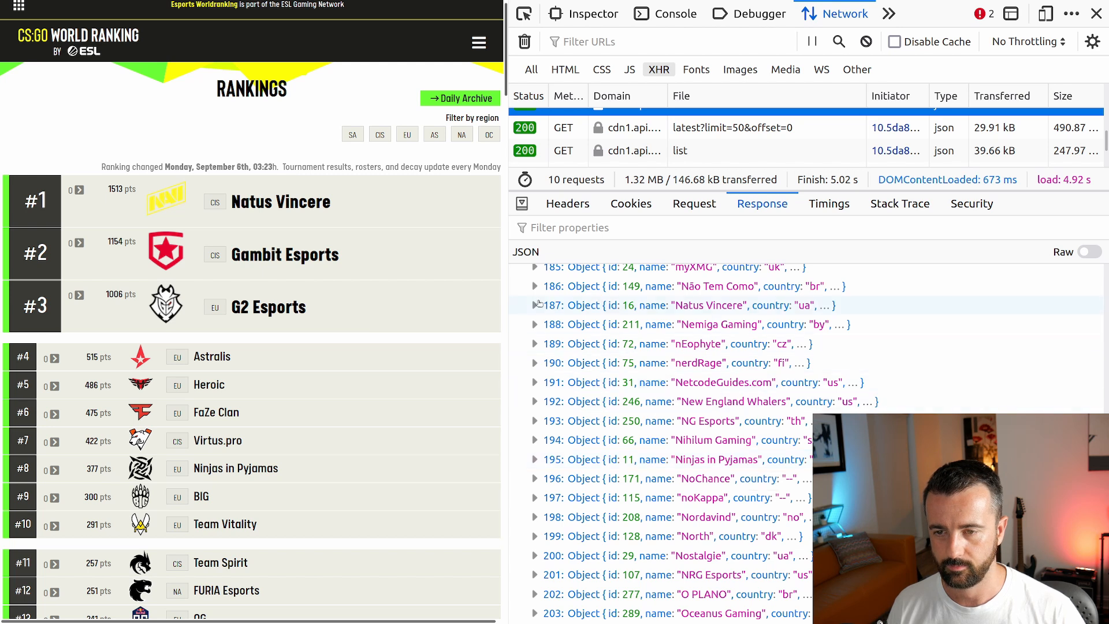
Step: Expand object 187, Natus Vincere, to read rank, points, power_points 1513.14 and the activePlayers roster
{"action": "left_click", "coordinate": [537, 305]}
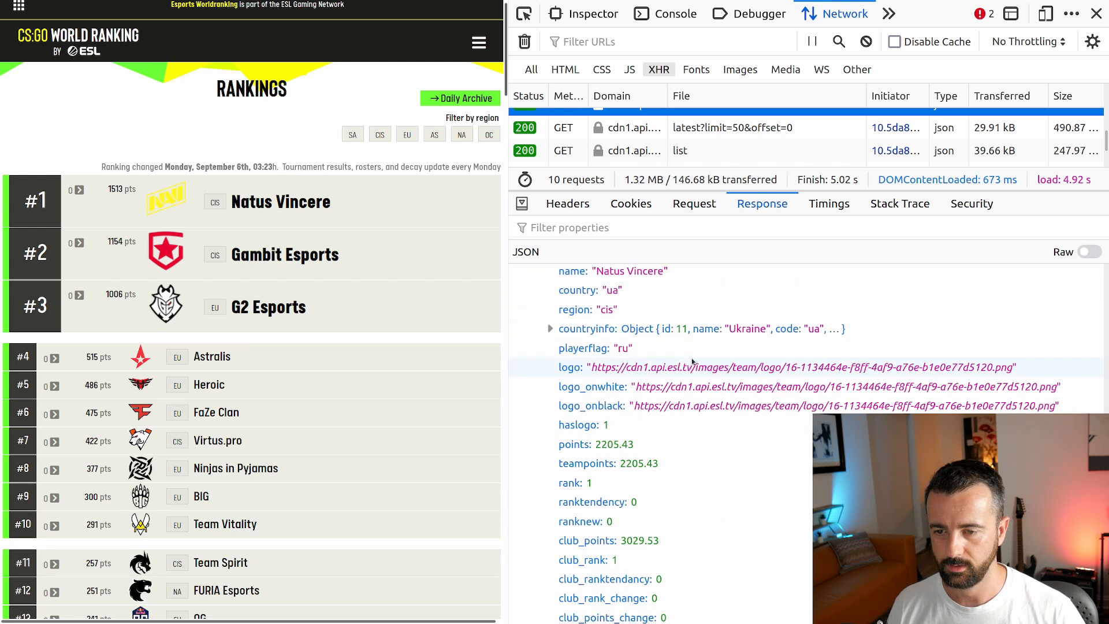
{"action": "scroll", "scroll_direction": "down", "scroll_amount": 3}
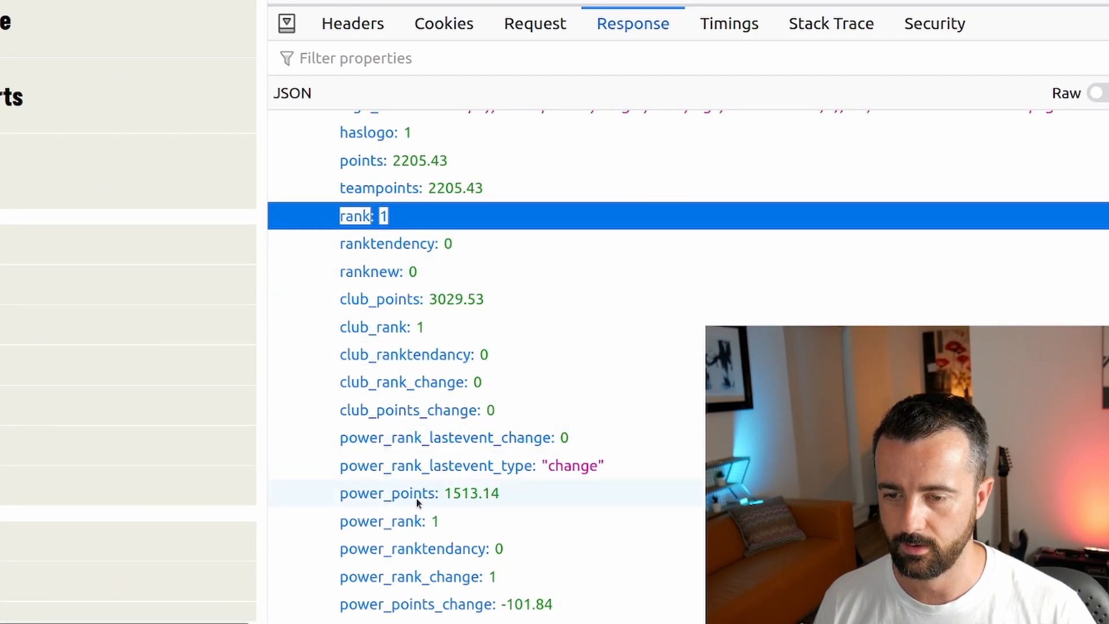
{"action": "scroll", "scroll_direction": "down", "scroll_amount": 3}
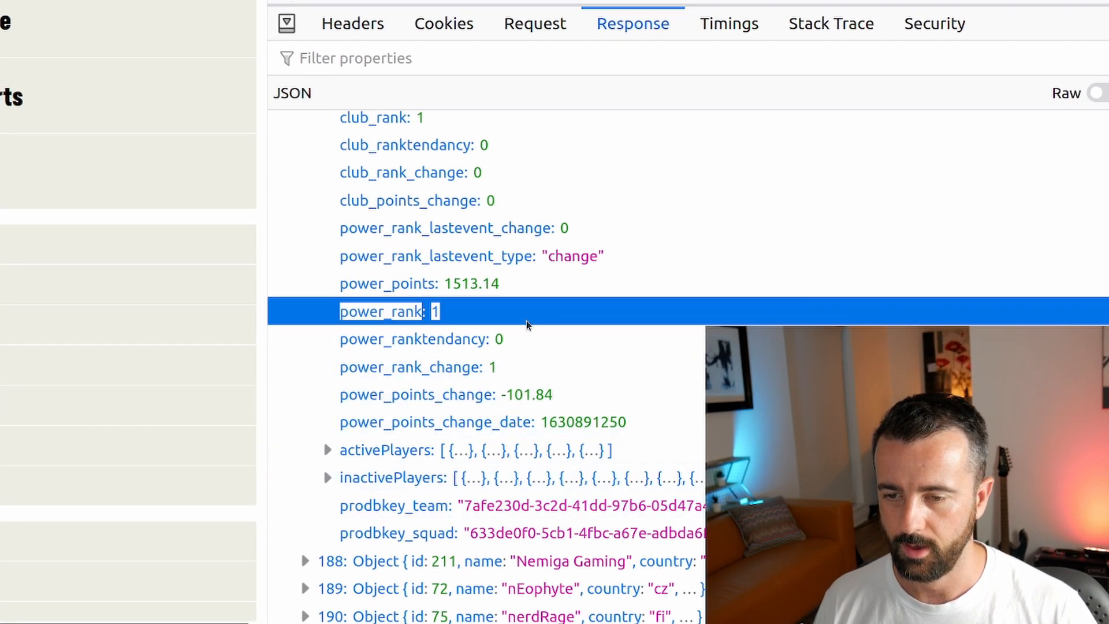
{"action": "left_click", "coordinate": [388, 283]}
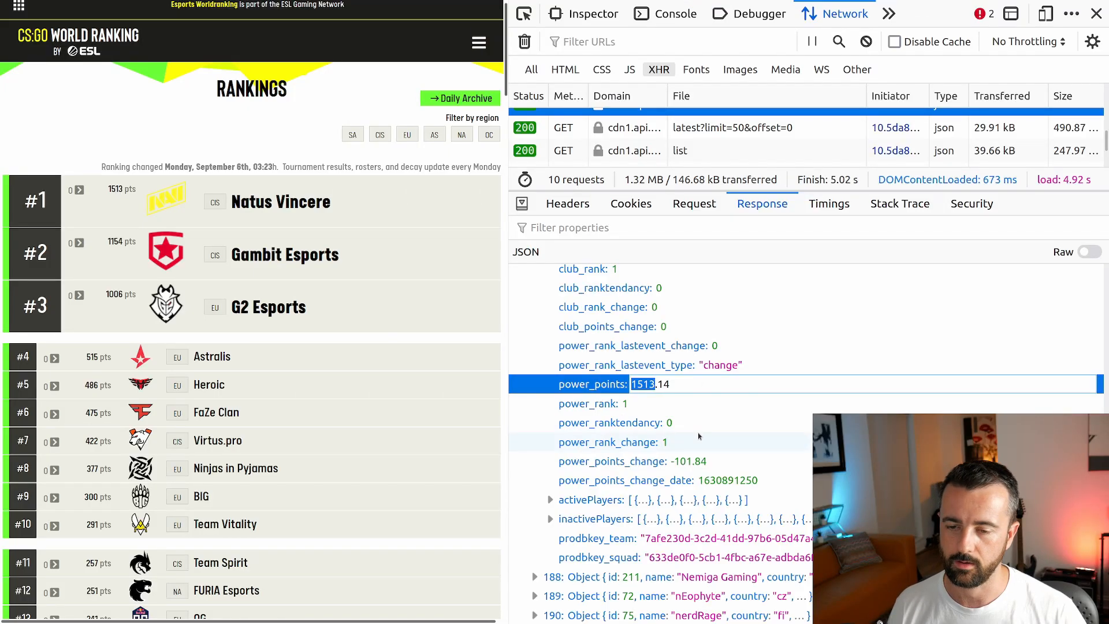
{"action": "scroll", "scroll_direction": "up", "scroll_amount": 3}
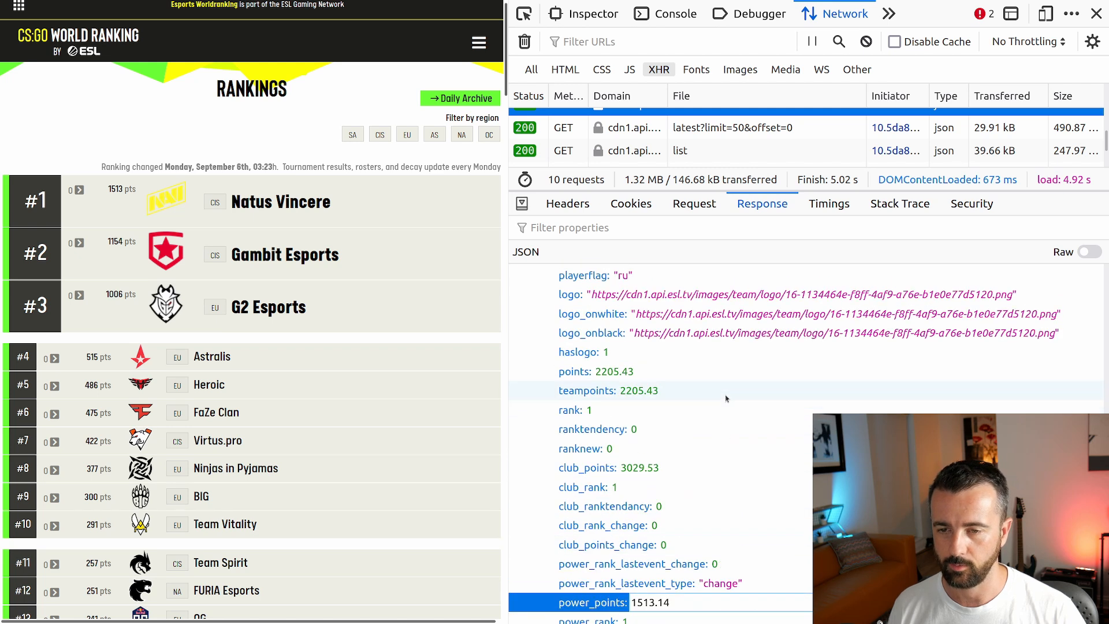
{"action": "scroll", "scroll_direction": "up", "scroll_amount": 3}
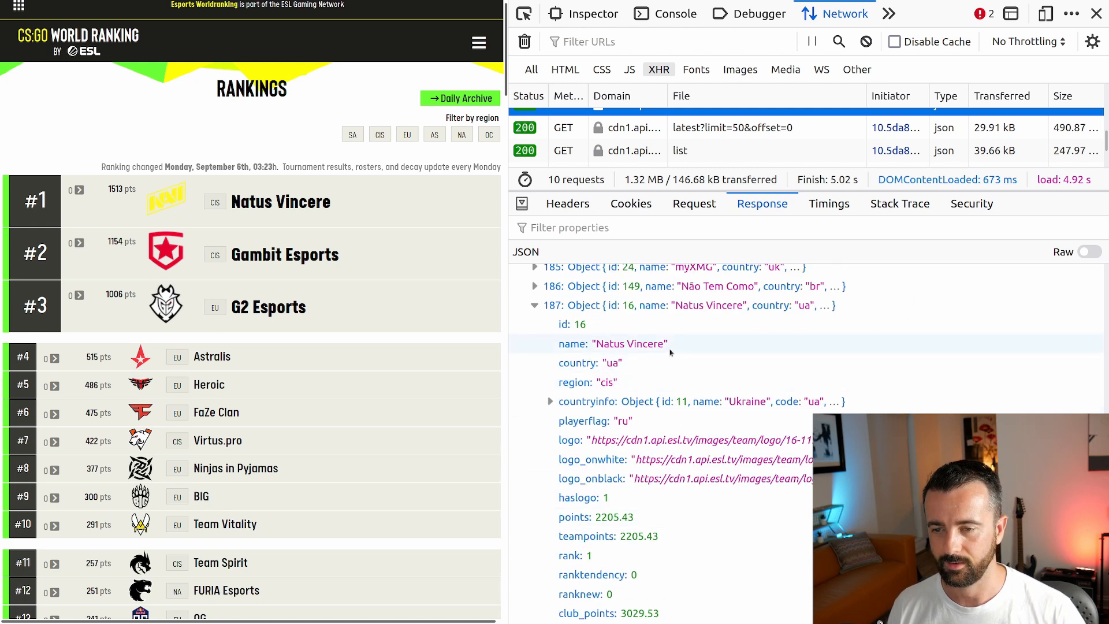
{"action": "scroll", "scroll_direction": "down", "scroll_amount": 3}
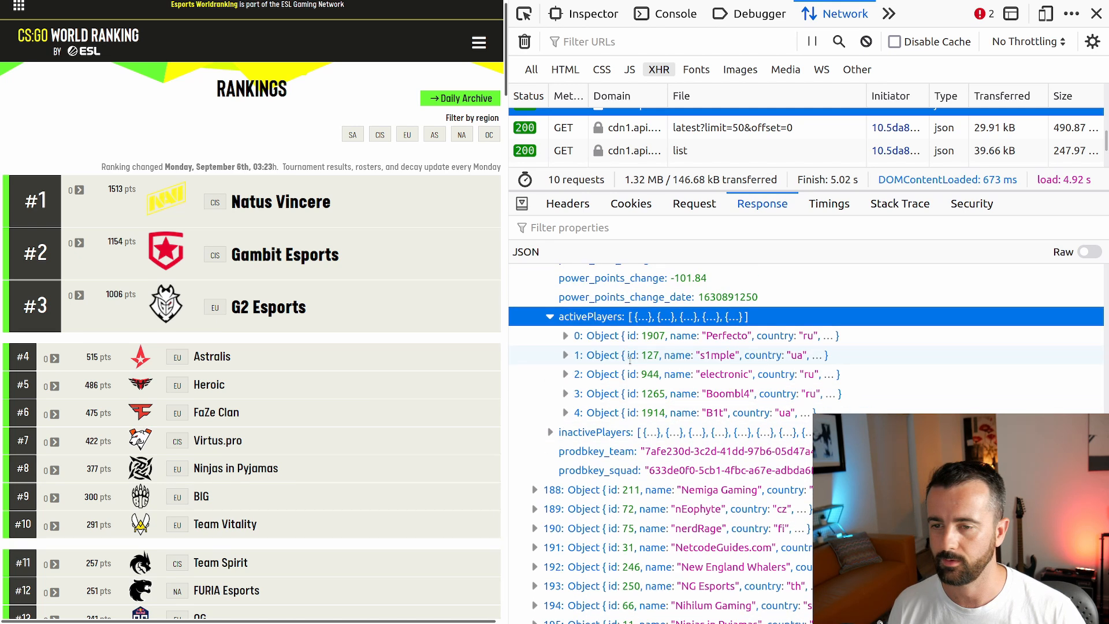
{"action": "left_click", "coordinate": [551, 317]}
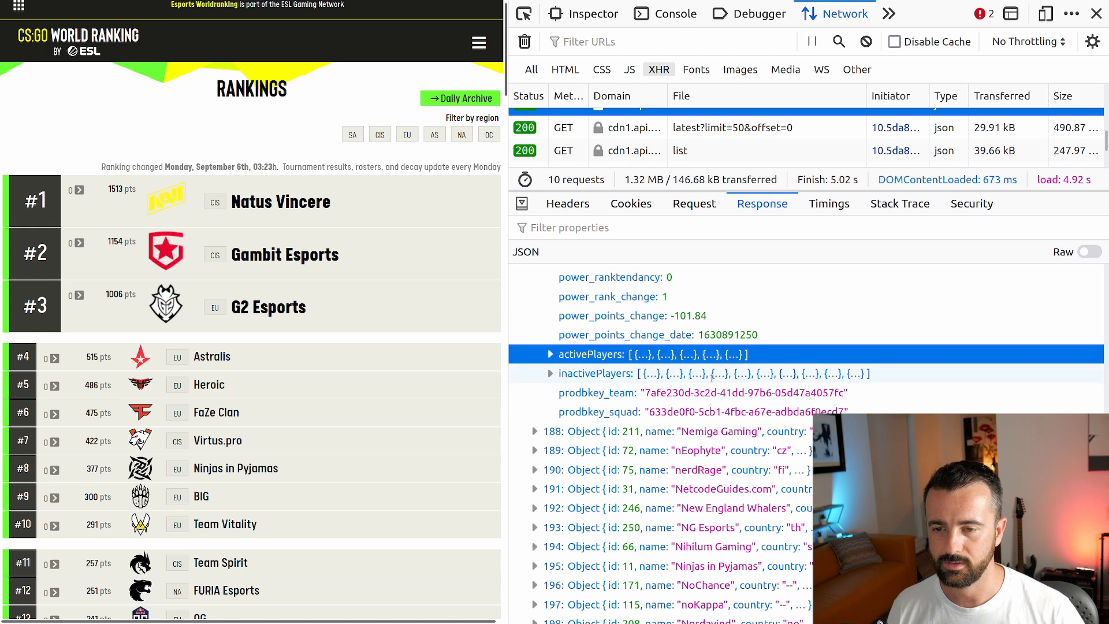
Step: Show the list request's Headers and locate the team list API URL among them
{"action": "scroll", "scroll_direction": "up", "scroll_amount": 3}
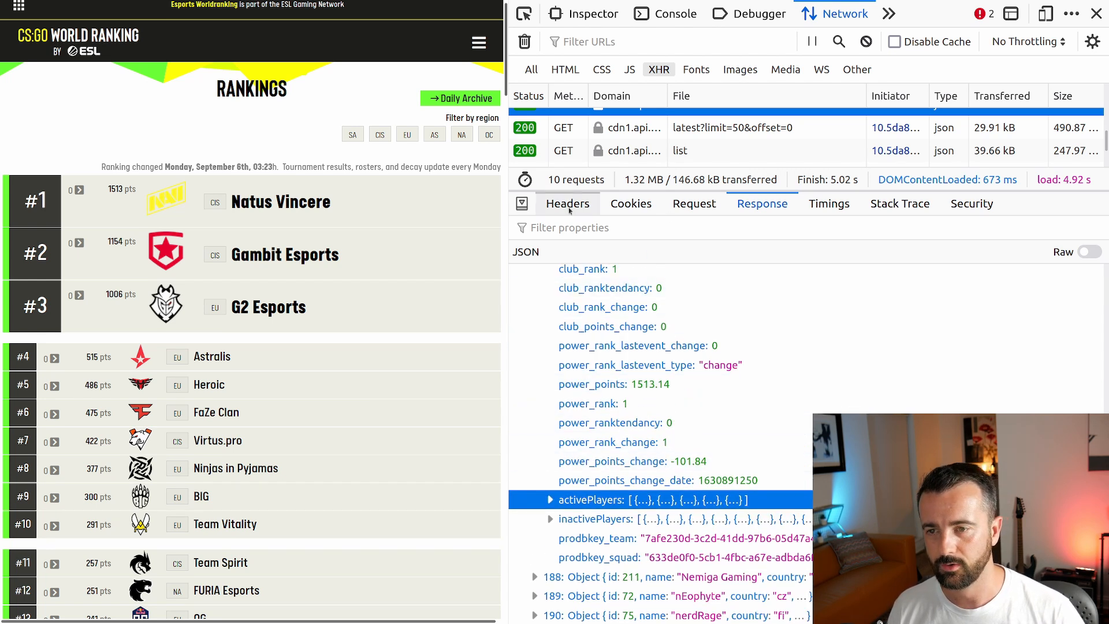
{"action": "left_click", "coordinate": [568, 203]}
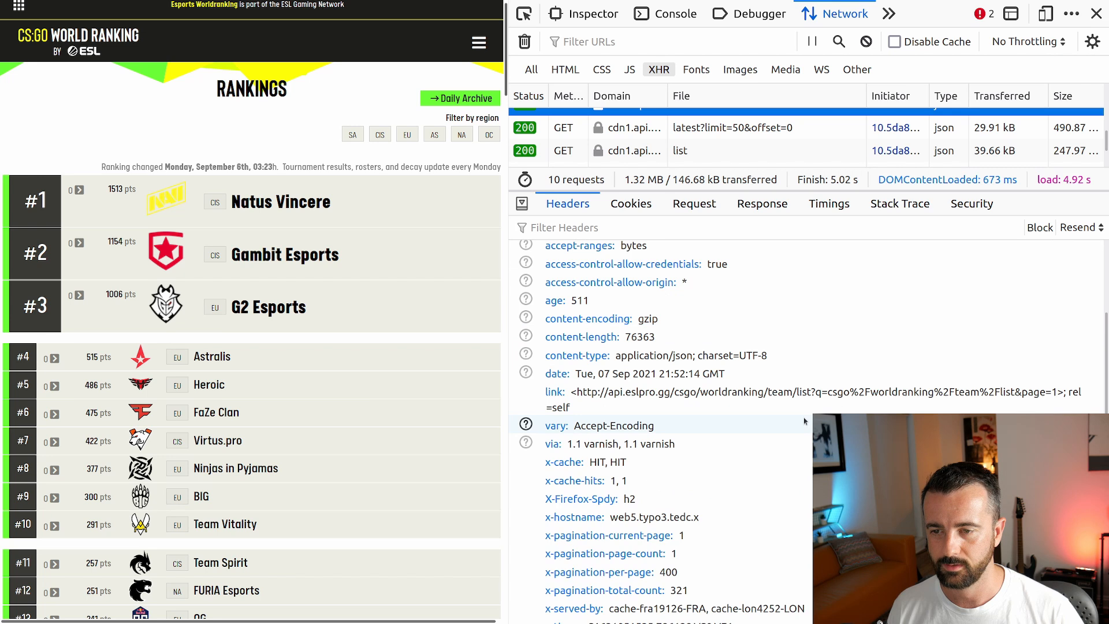
{"action": "scroll", "scroll_direction": "up", "scroll_amount": 3}
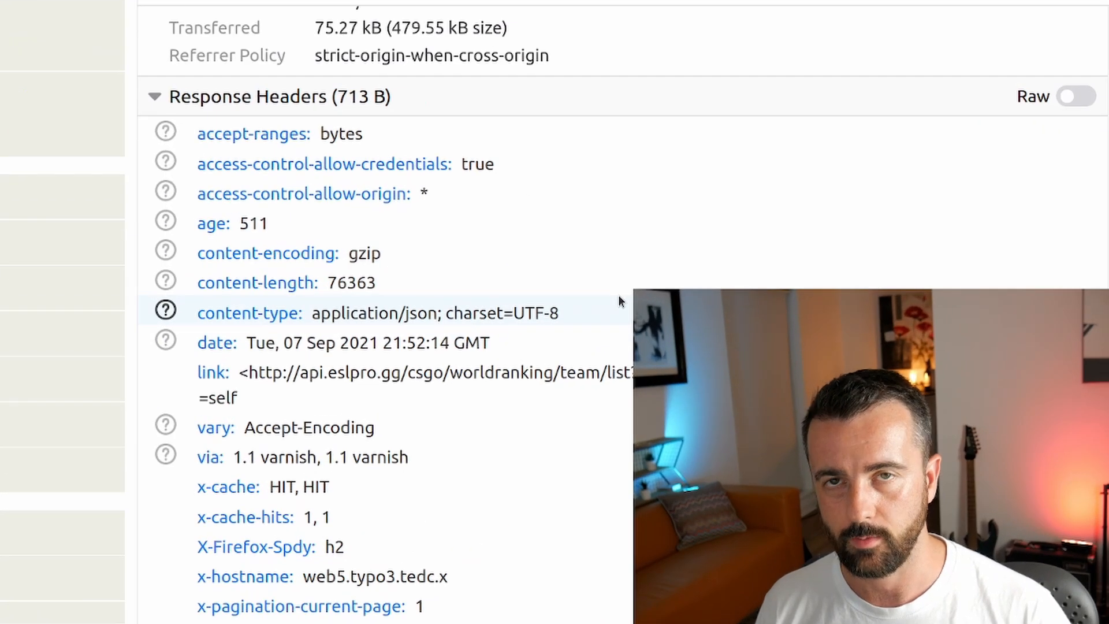
{"action": "mouse_move", "coordinate": [584, 286]}
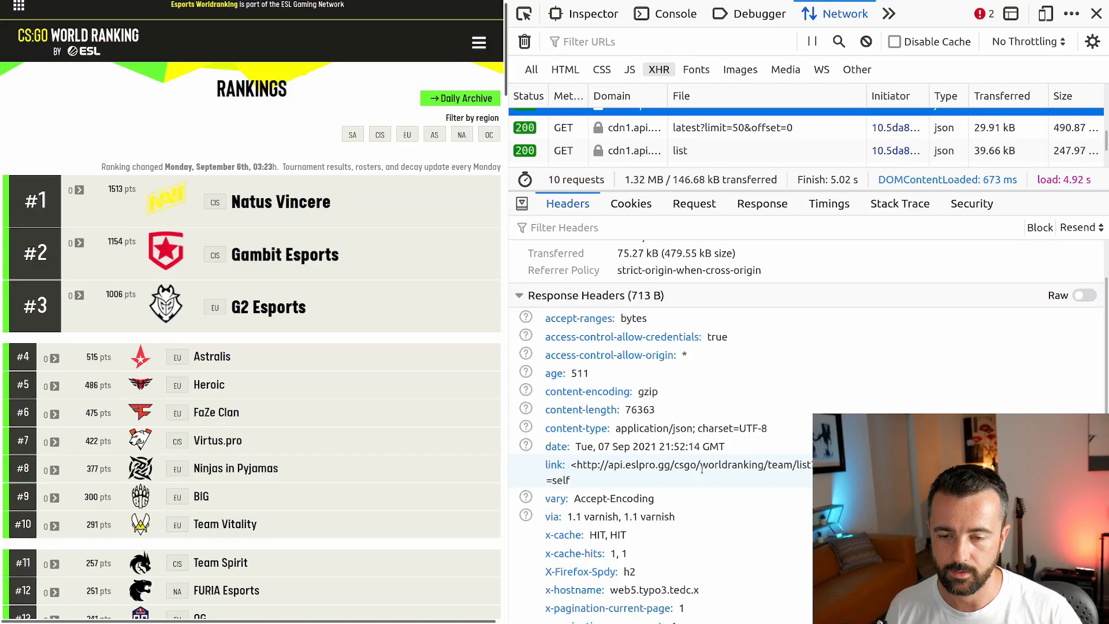
{"action": "scroll", "scroll_direction": "down", "scroll_amount": 3}
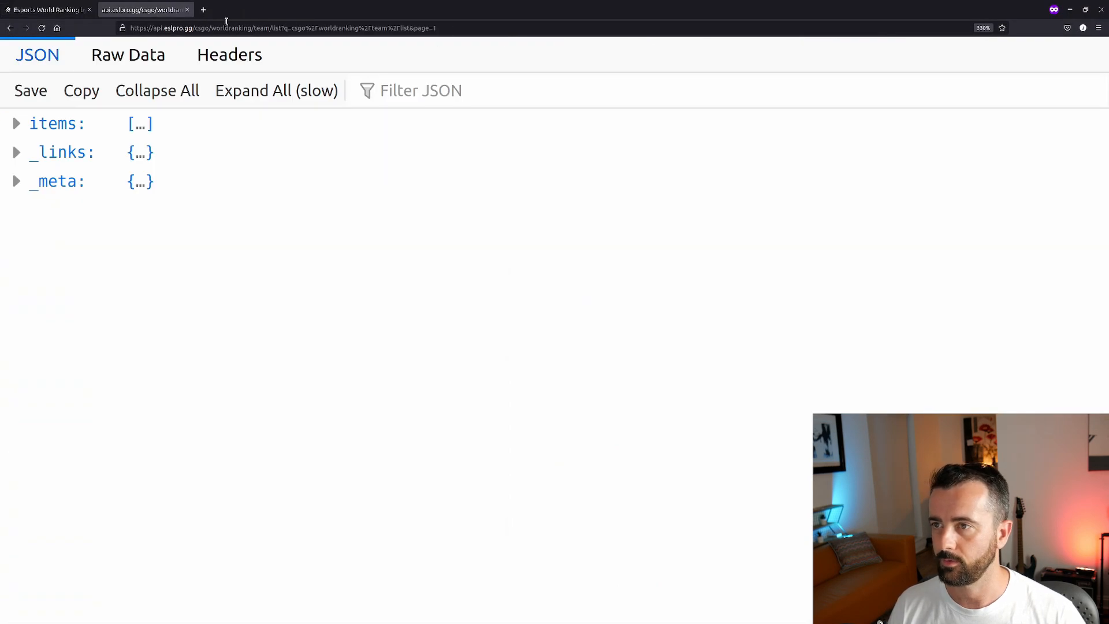
{"action": "mouse_move", "coordinate": [459, 23]}
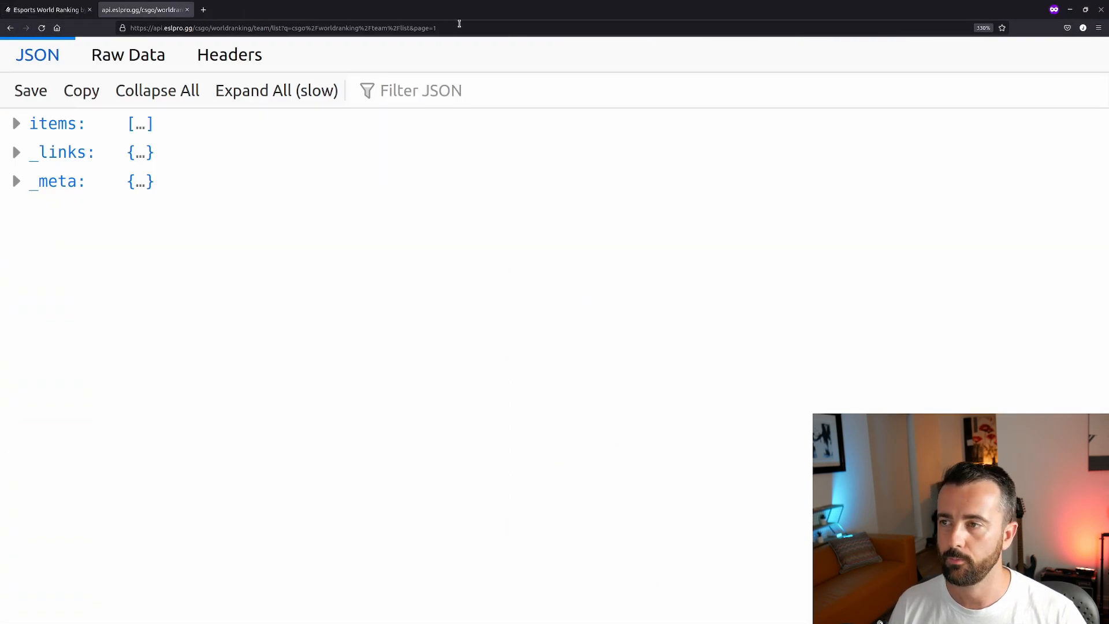
Step: Expand items > 0 to see 00Nation's fields, then select the full API address in the address bar
{"action": "left_click", "coordinate": [15, 124]}
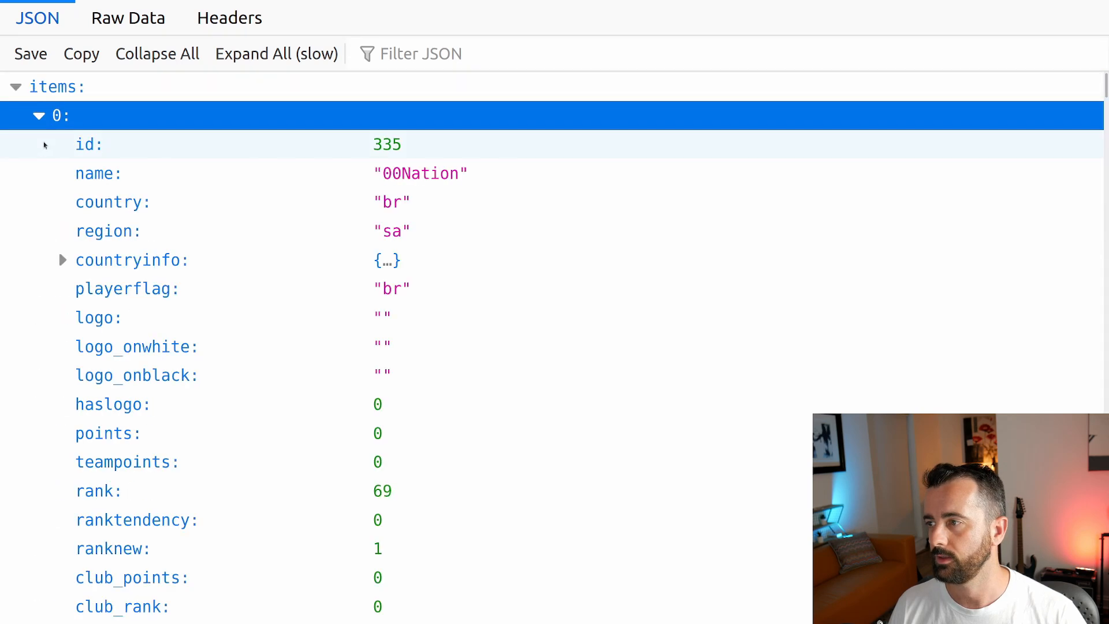
{"action": "scroll", "scroll_direction": "down", "scroll_amount": 3}
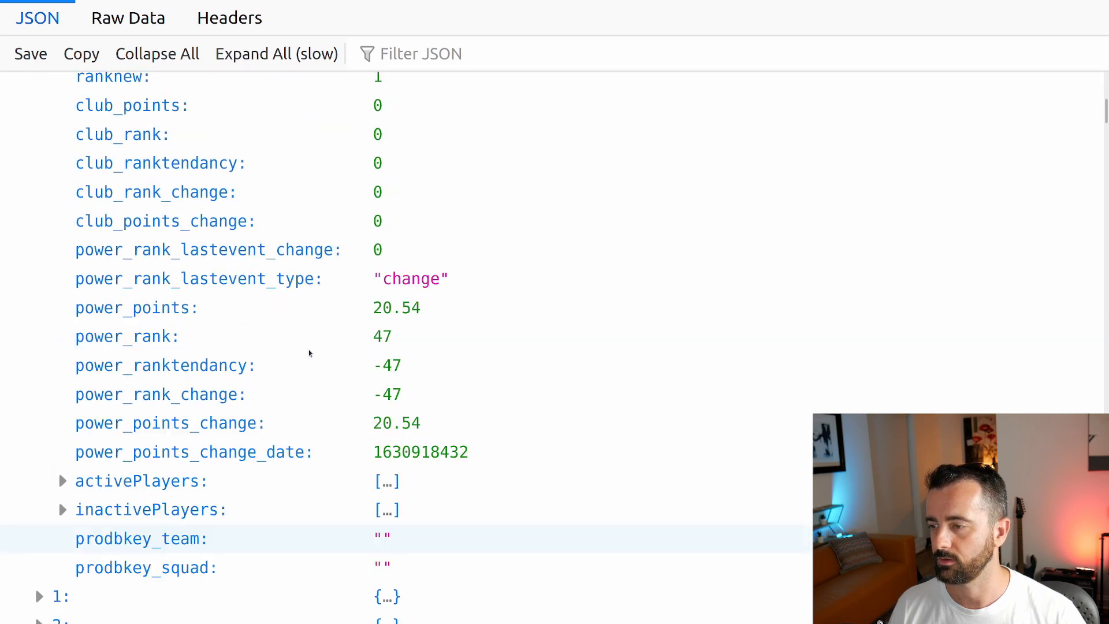
{"action": "scroll", "scroll_direction": "up", "scroll_amount": 3}
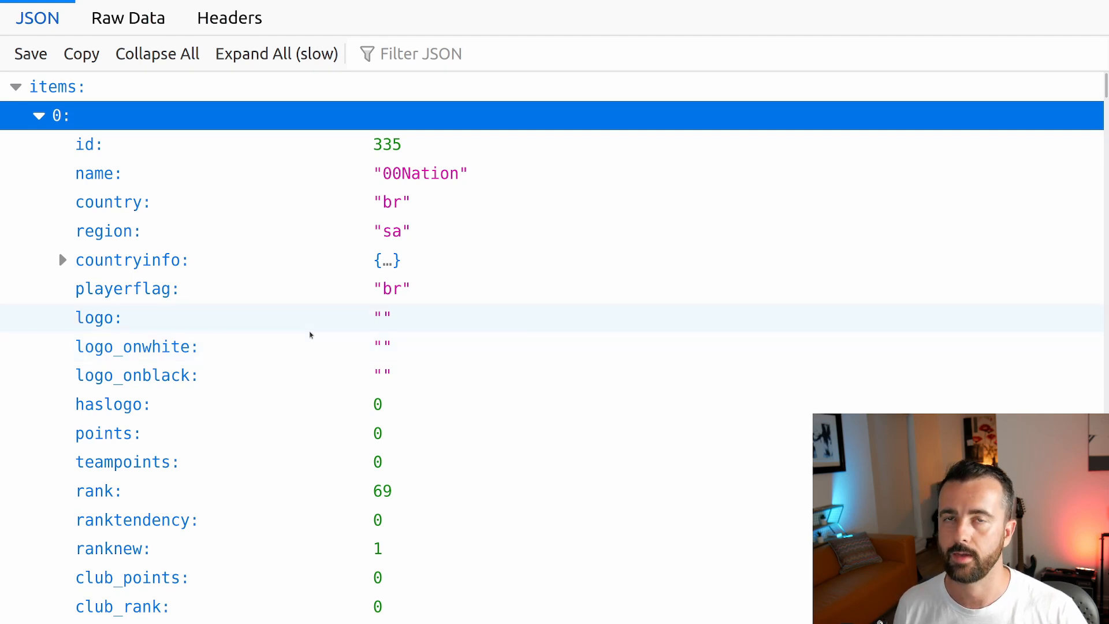
{"action": "mouse_move", "coordinate": [308, 323]}
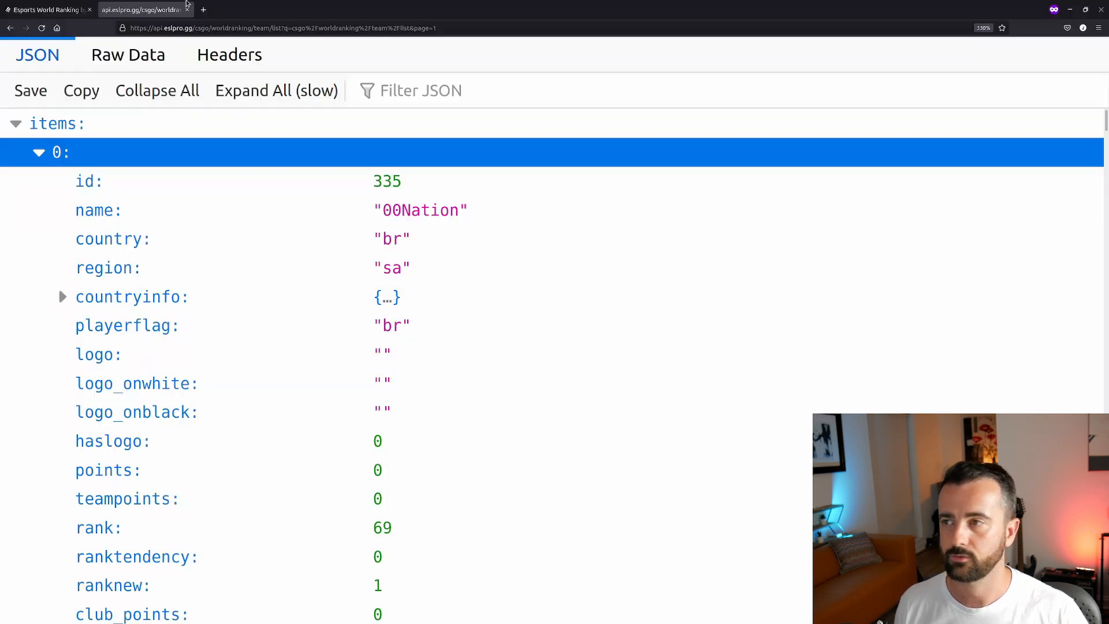
{"action": "left_click", "coordinate": [280, 28]}
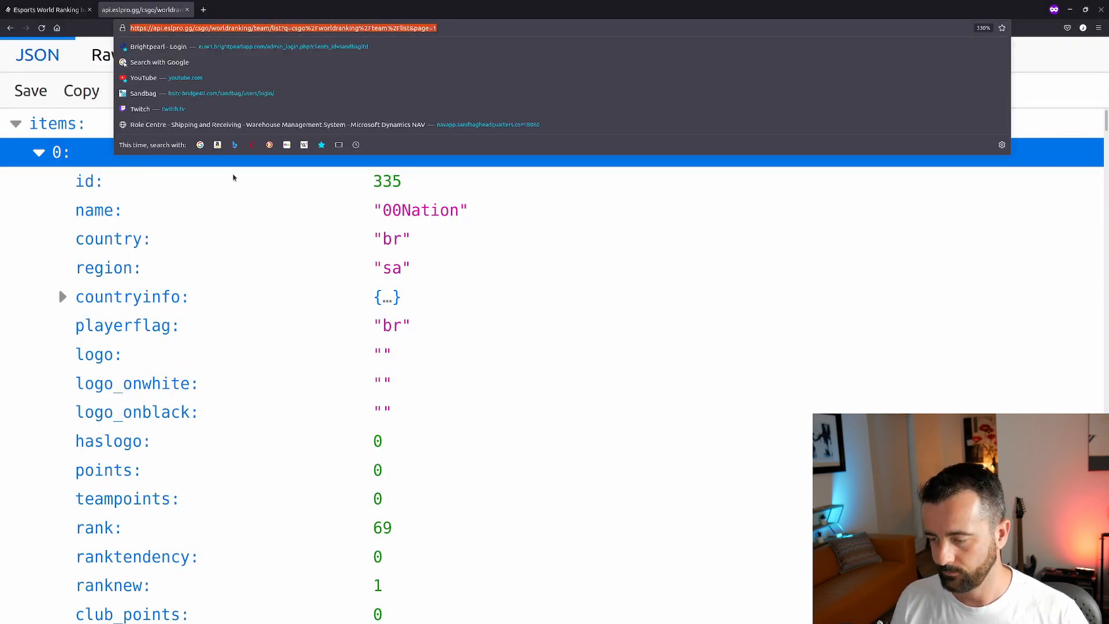
Step: In main.py write import requests, url = the API address, r = requests.get(url) and print(r.json())
{"action": "key", "text": "alt+Tab"}
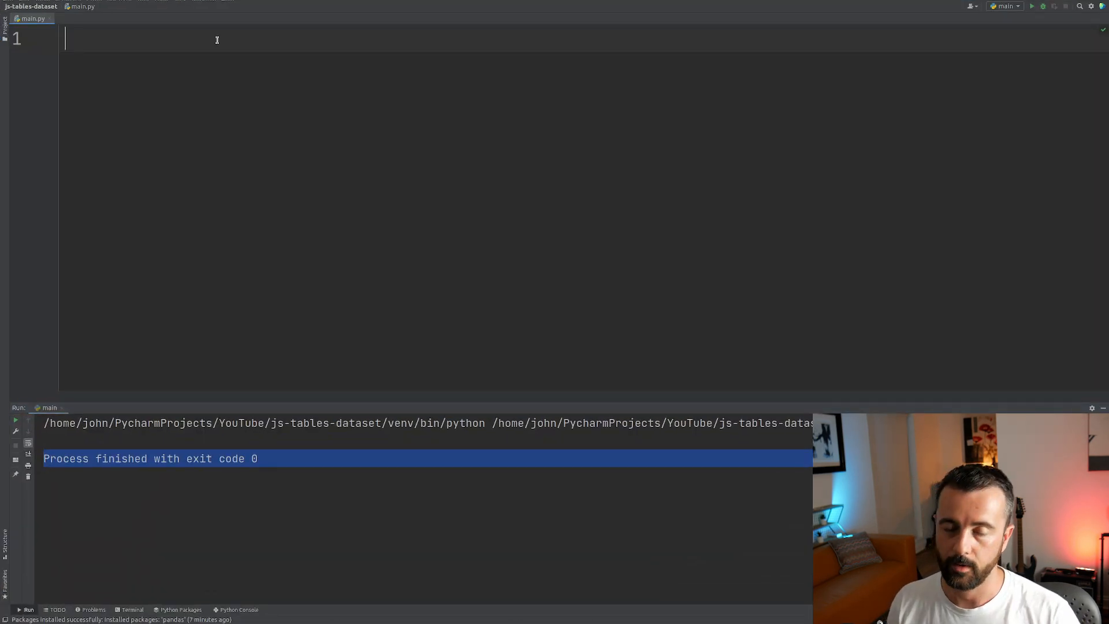
{"action": "type", "text": "import requests"}
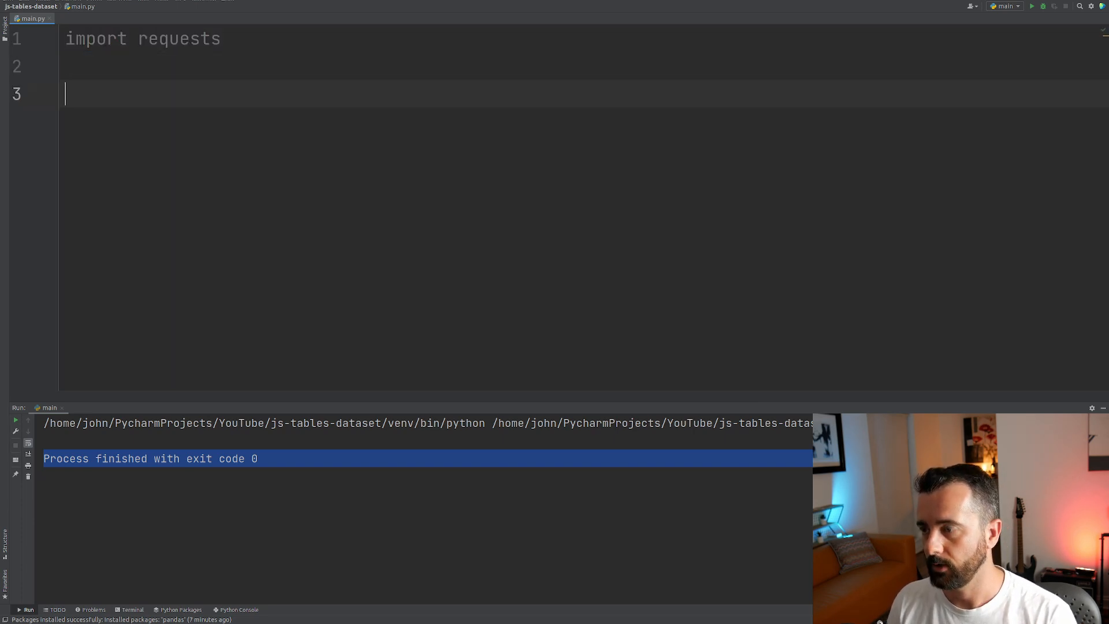
{"action": "type", "text": "r ="}
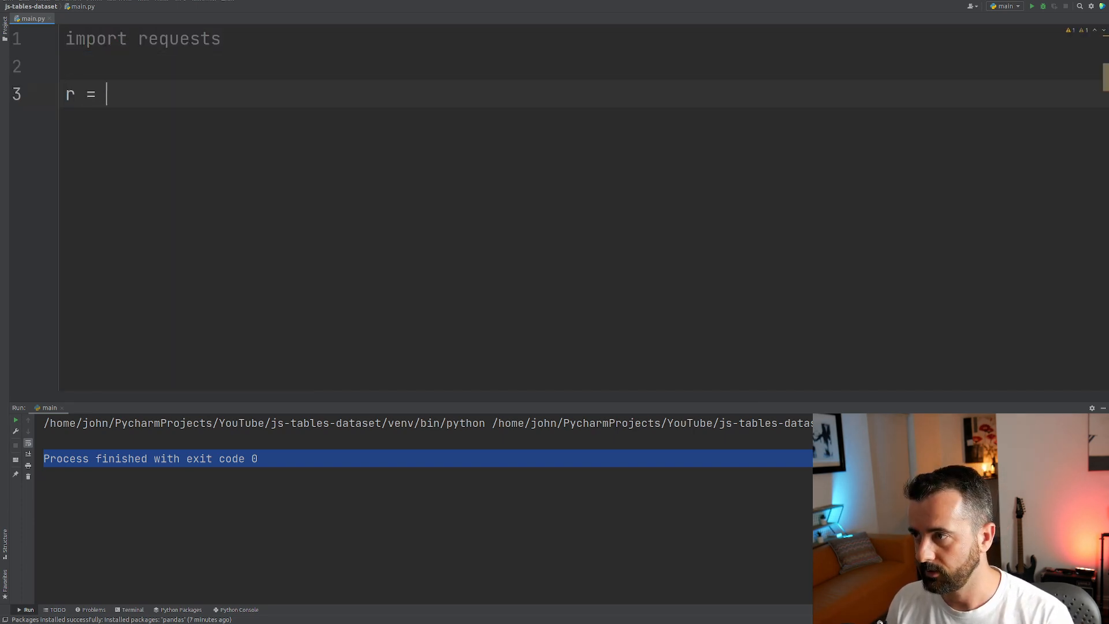
{"action": "type", "text": "requests.get"}
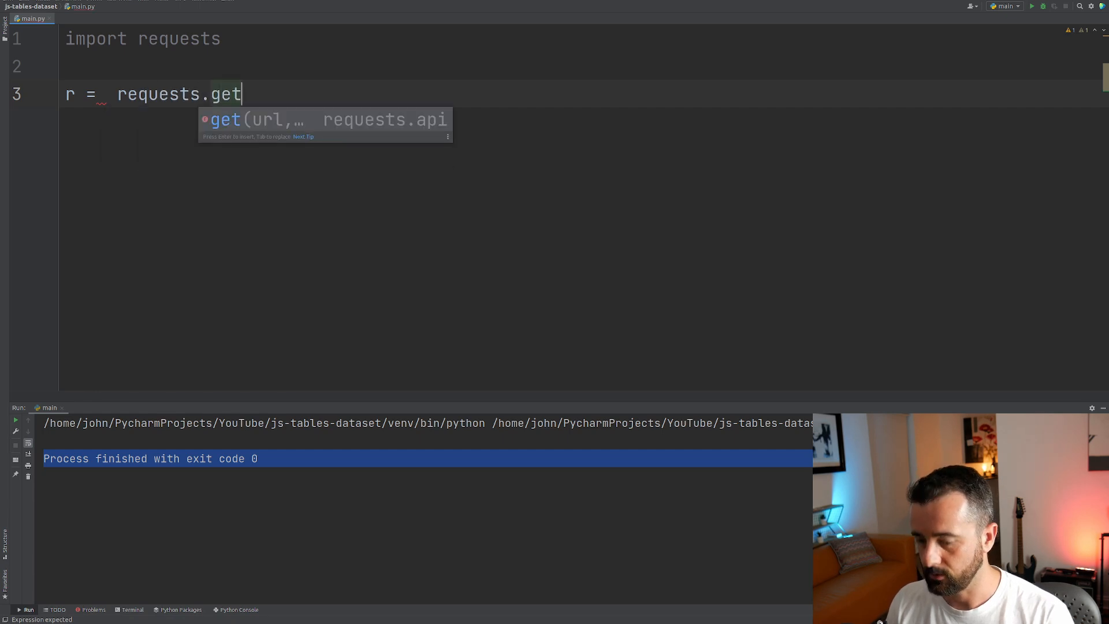
{"action": "type", "text": "(url"}
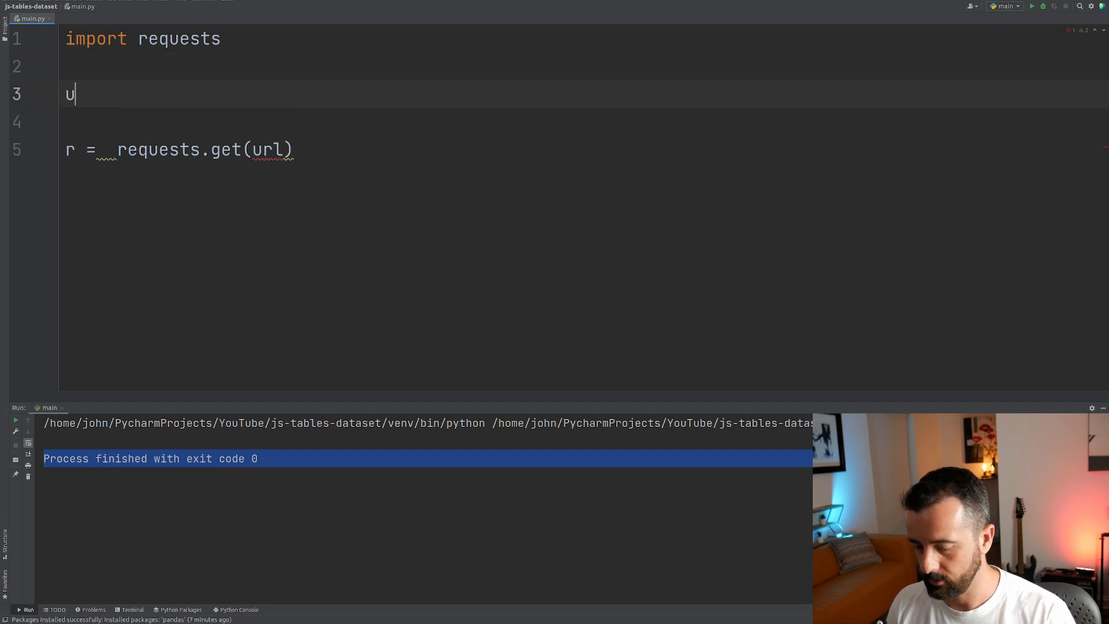
{"action": "type", "text": "rl"}
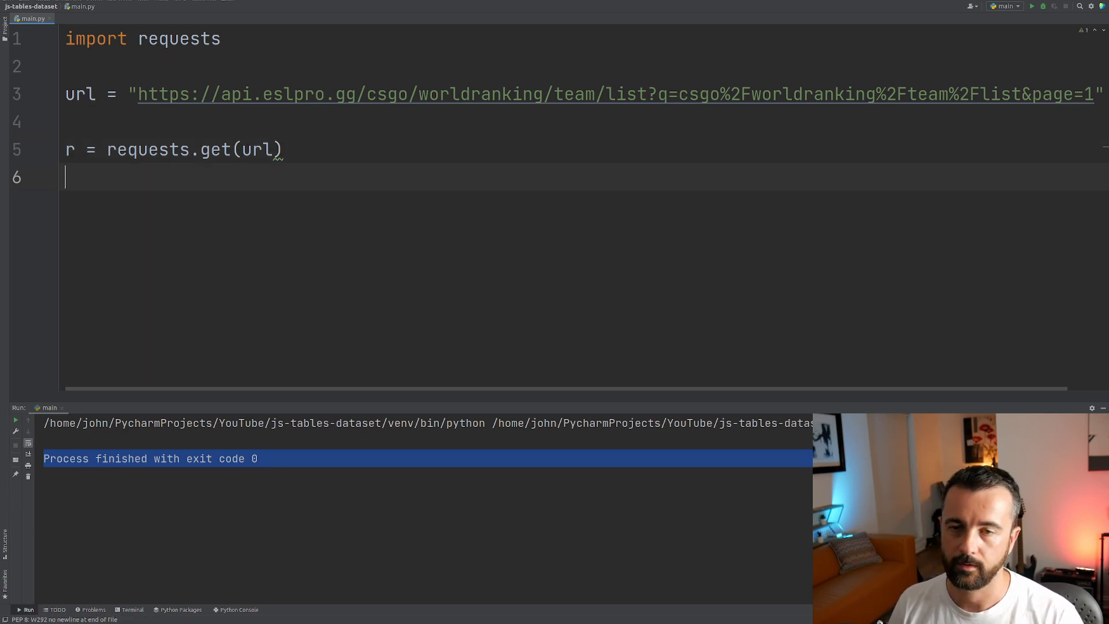
{"action": "type", "text": "print("}
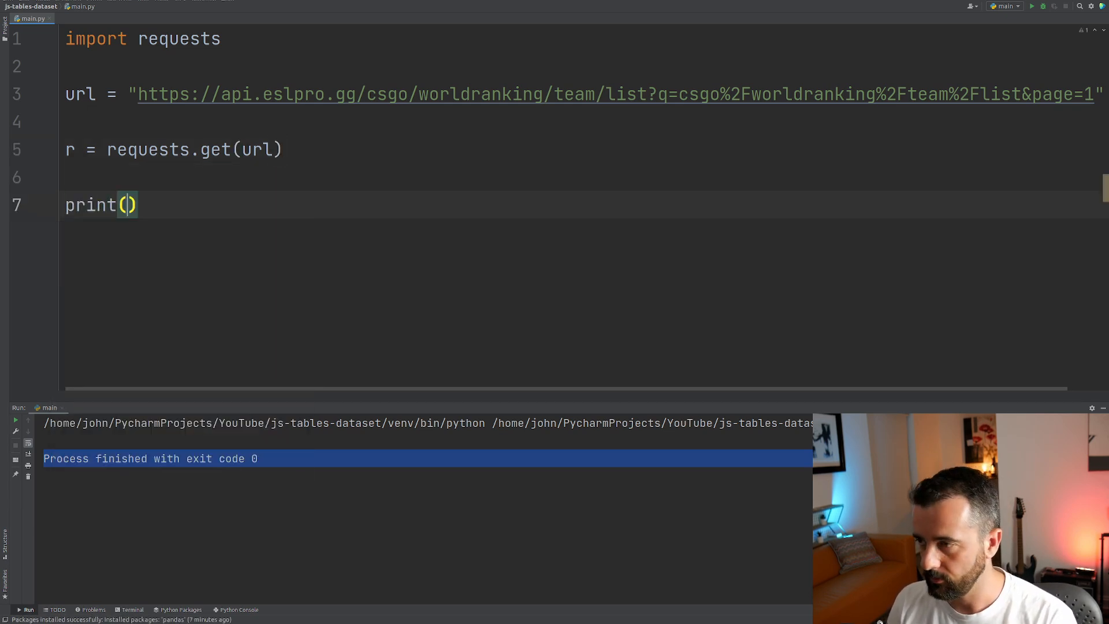
{"action": "type", "text": "r.json()"}
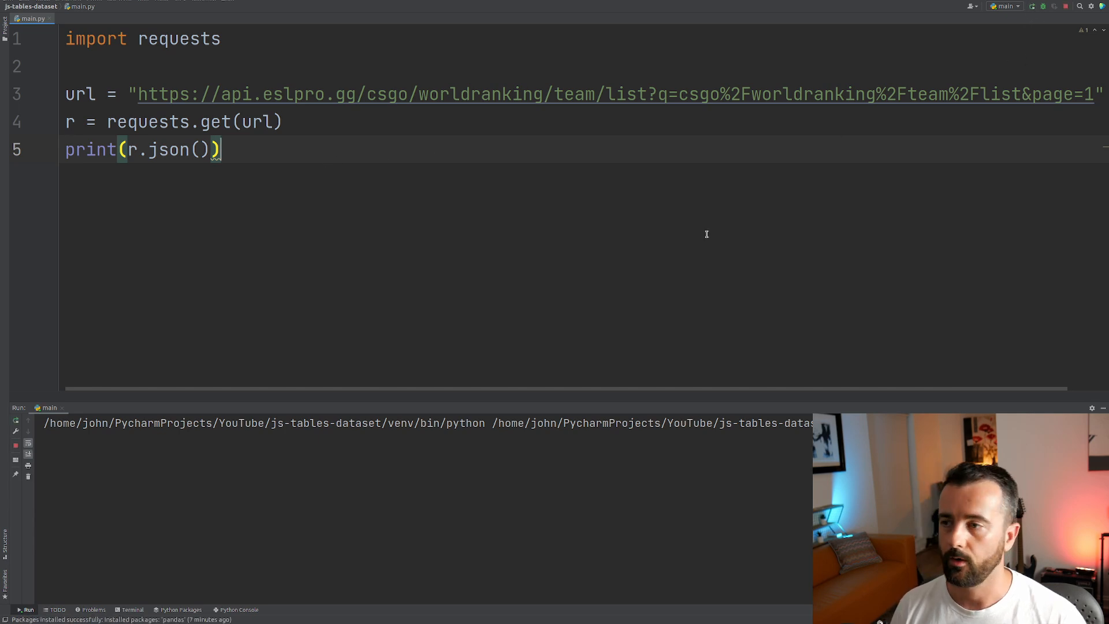
Step: Run main.py and browse the printed team list JSON in the Run tool window, starting with 00Nation
{"action": "left_click", "coordinate": [1032, 6]}
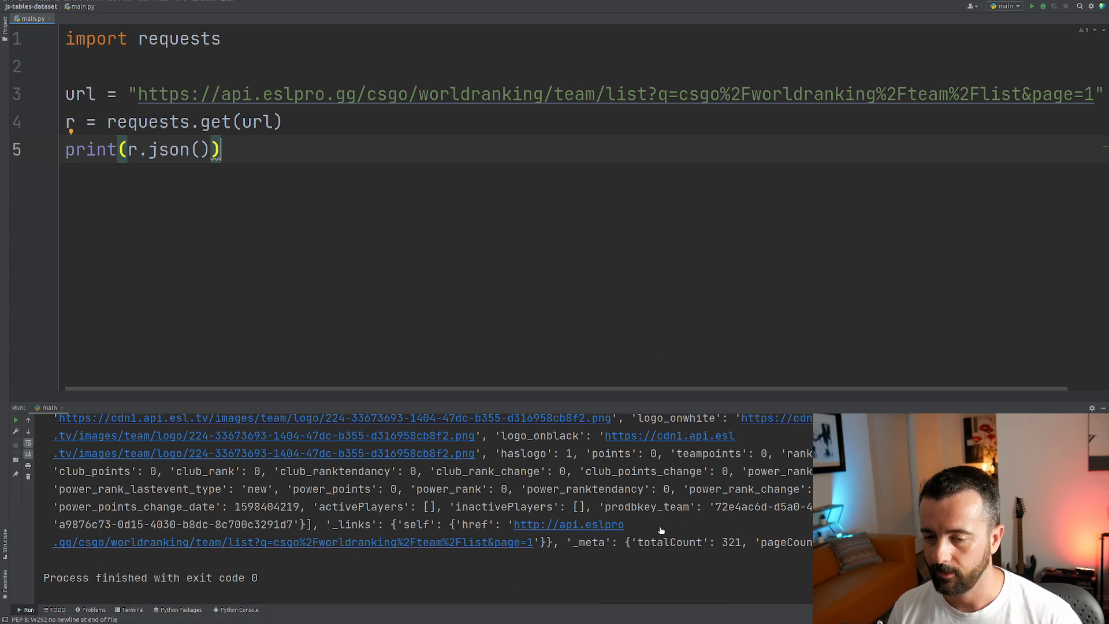
{"action": "scroll", "scroll_direction": "down", "scroll_amount": 3}
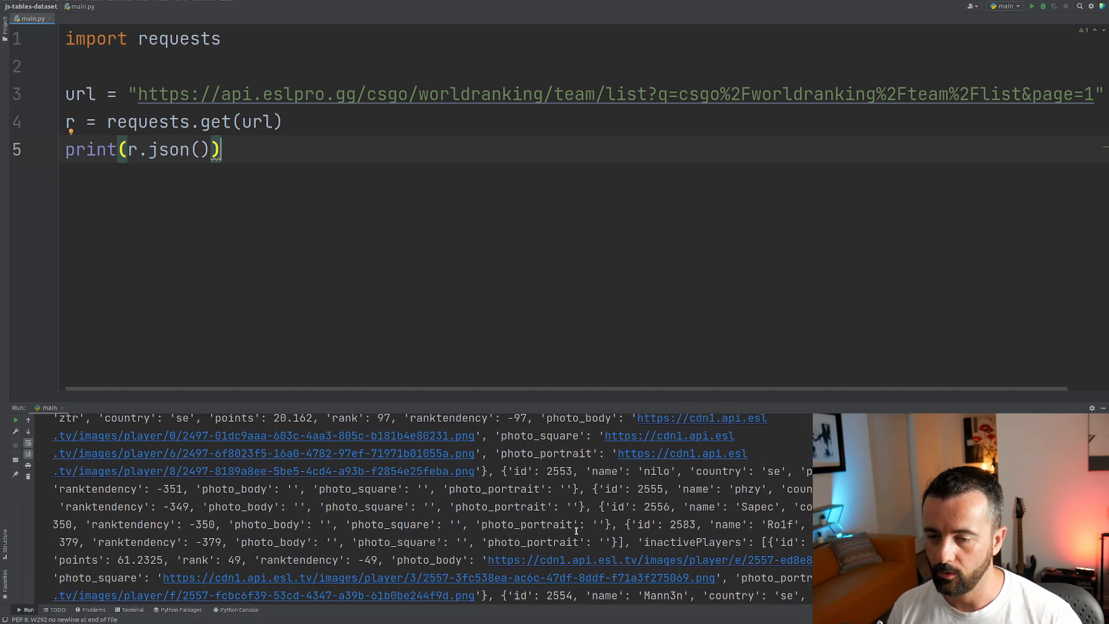
{"action": "scroll", "scroll_direction": "up", "scroll_amount": 3}
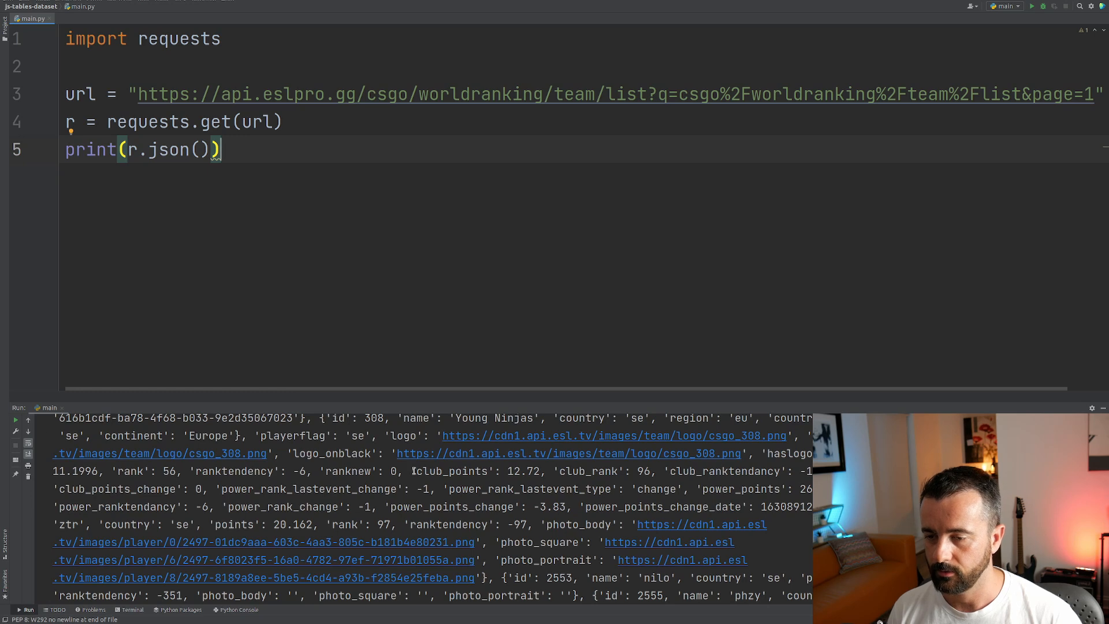
{"action": "double_click", "coordinate": [757, 472]}
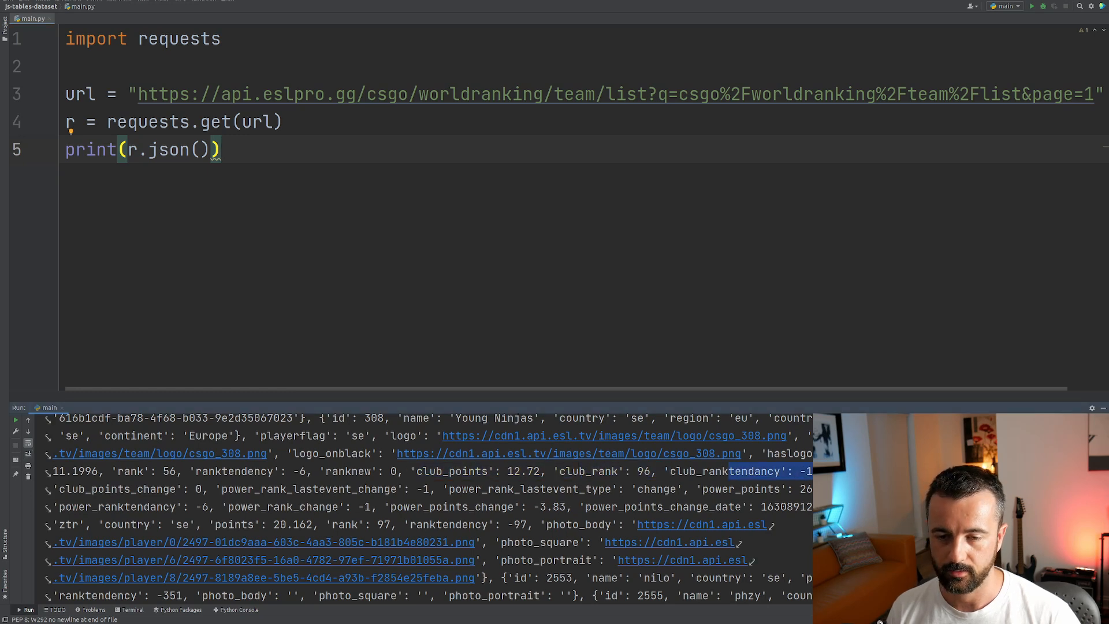
{"action": "scroll", "scroll_direction": "up", "scroll_amount": 3}
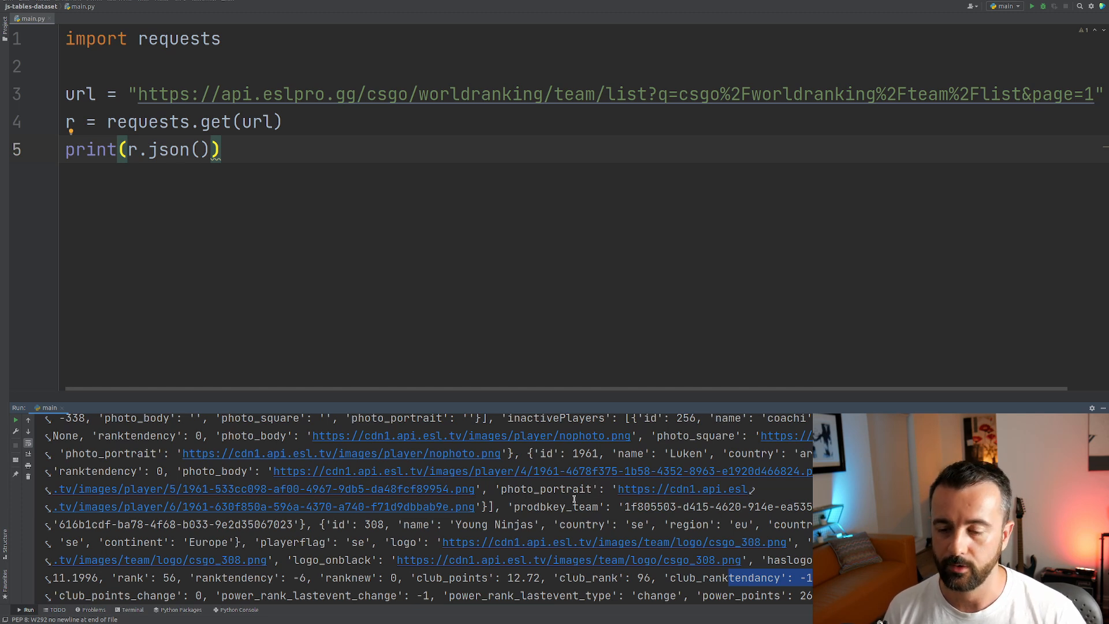
{"action": "scroll", "scroll_direction": "down", "scroll_amount": 3}
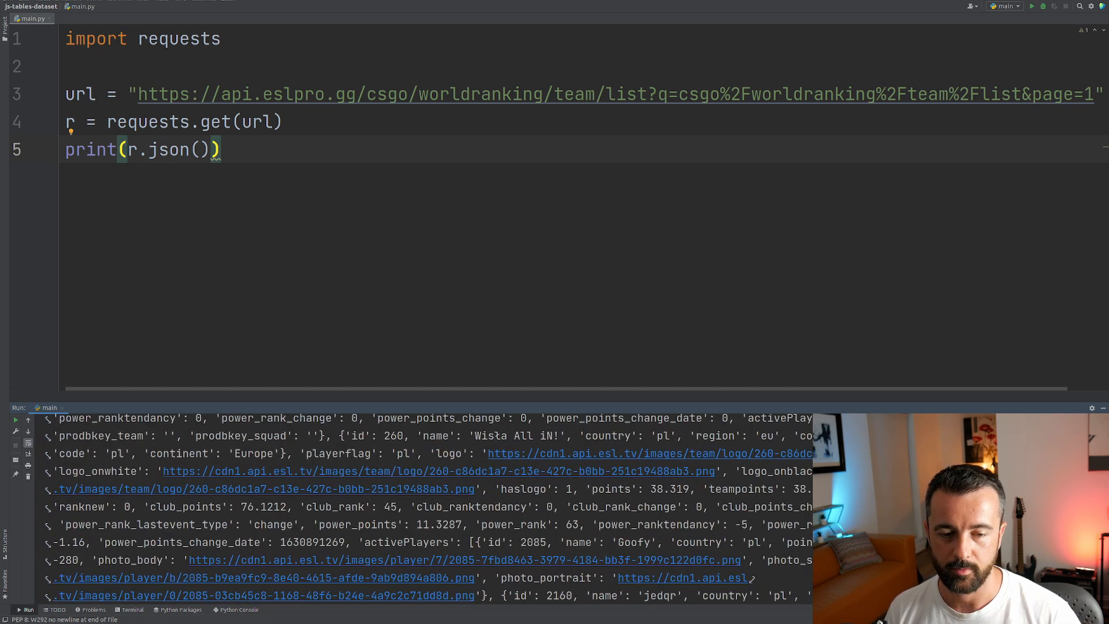
{"action": "left_click", "coordinate": [28, 610]}
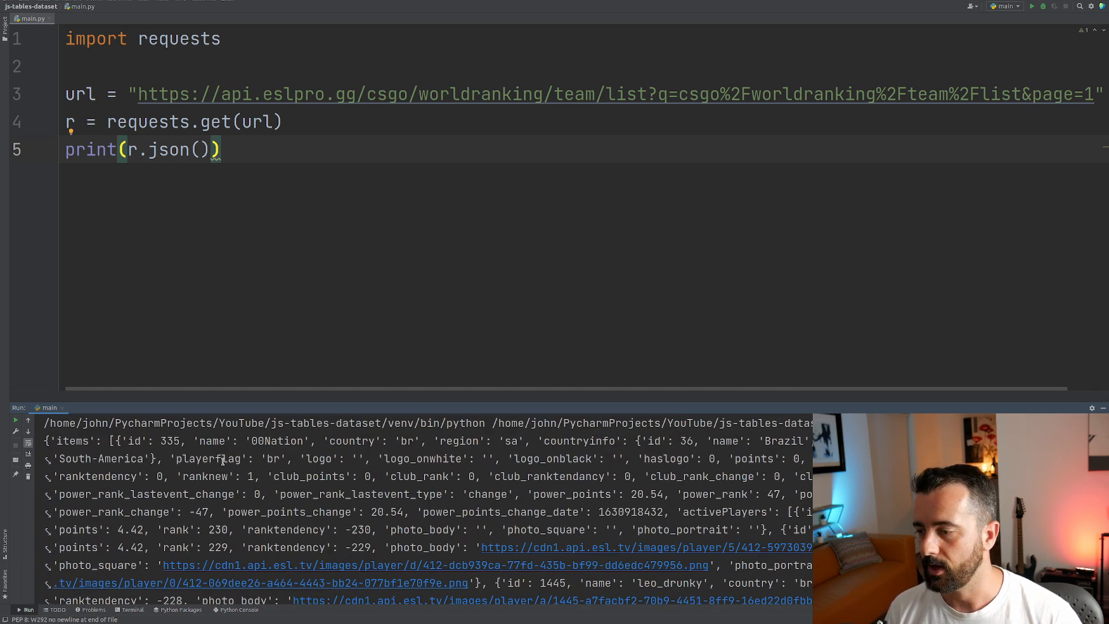